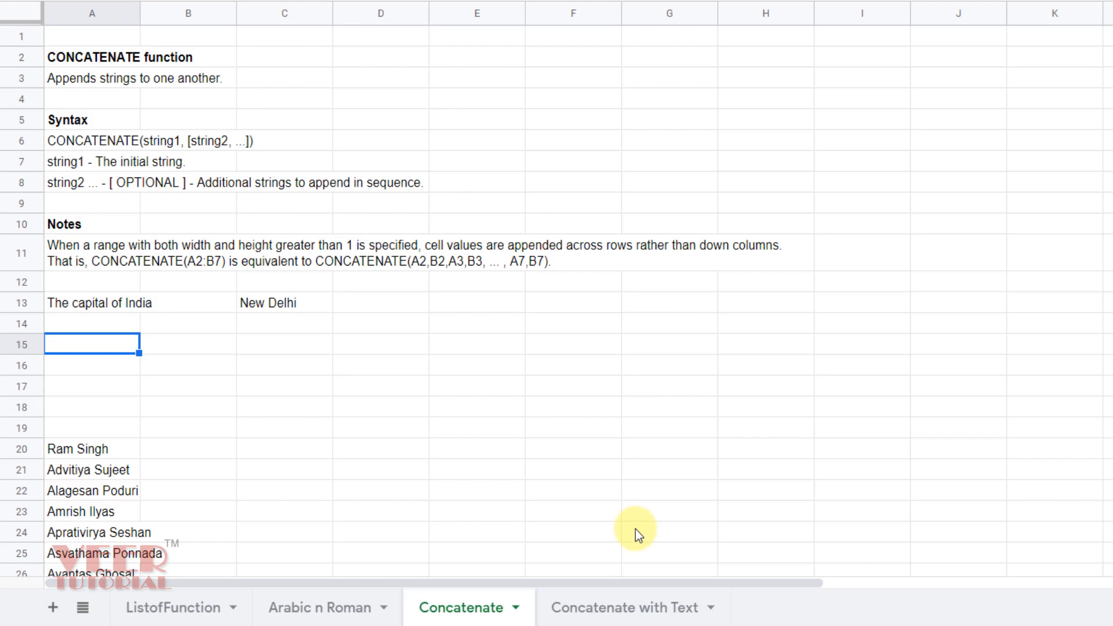
pyautogui.moveTo(581, 472)
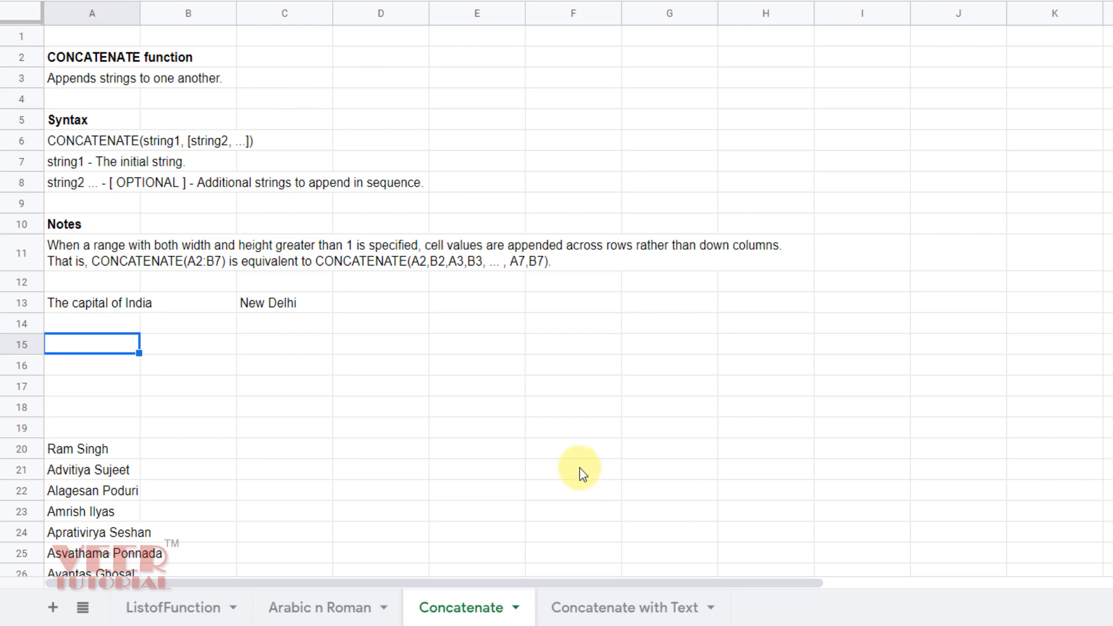
pyautogui.moveTo(555, 424)
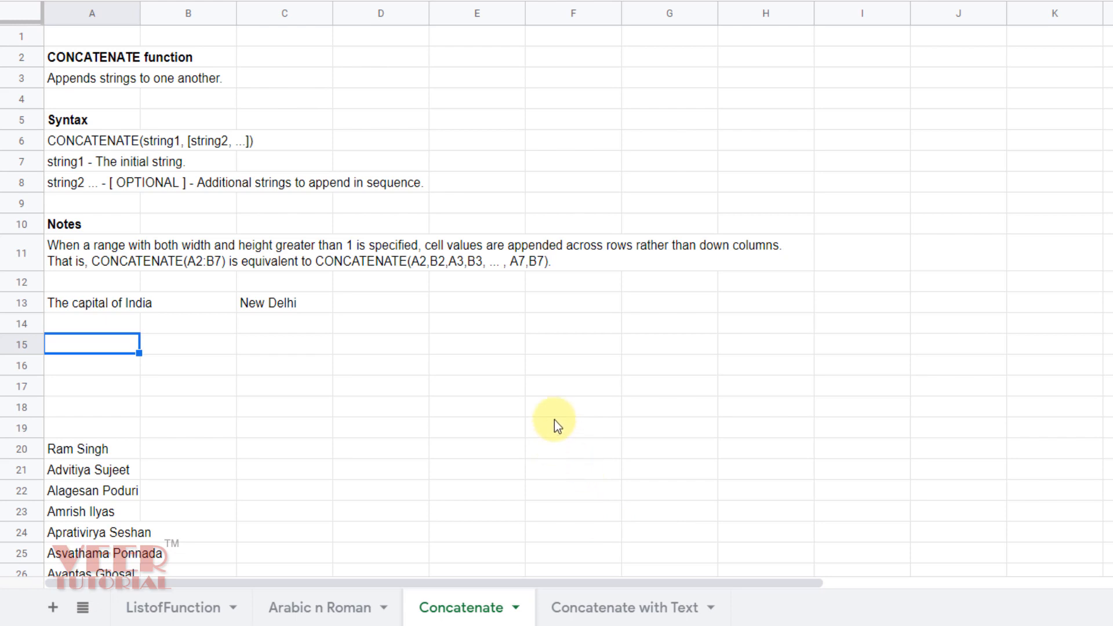
pyautogui.moveTo(512, 431)
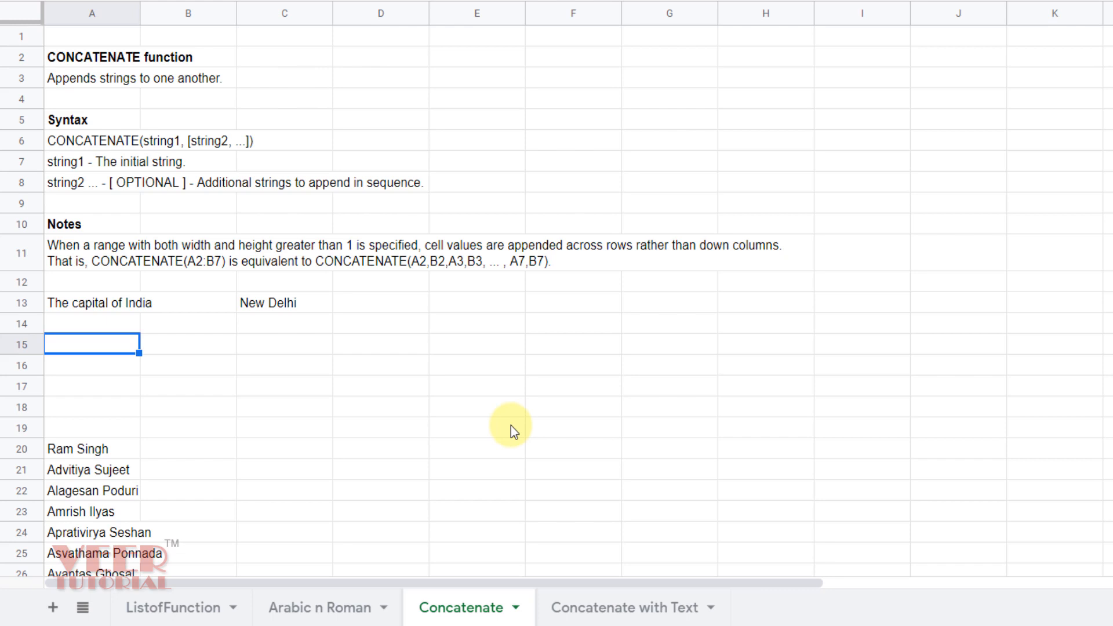
pyautogui.moveTo(61, 150)
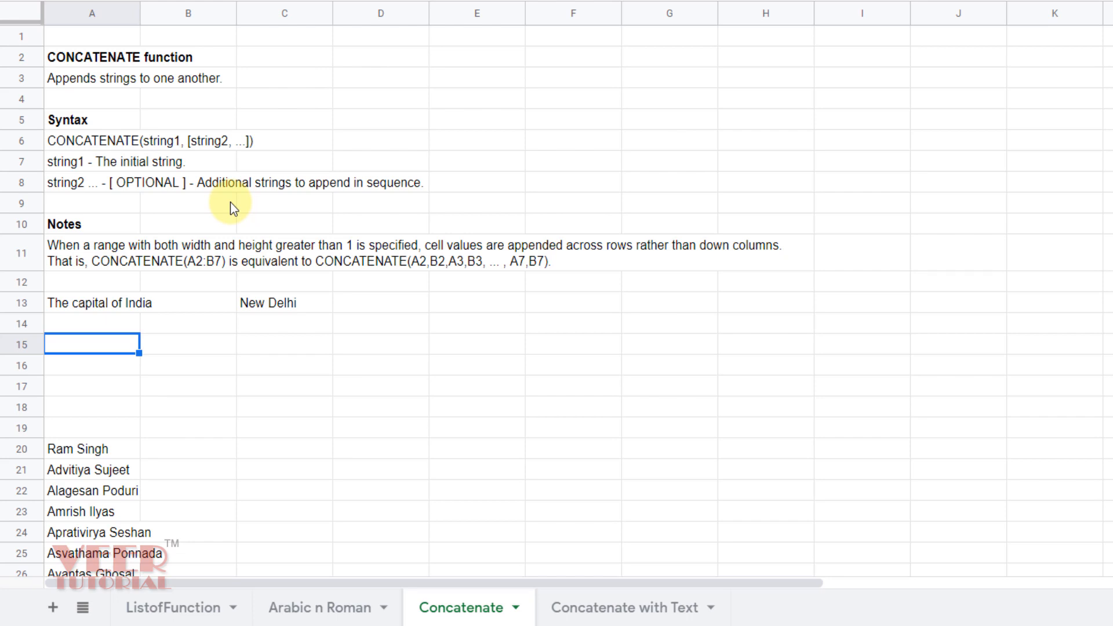
pyautogui.moveTo(117, 311)
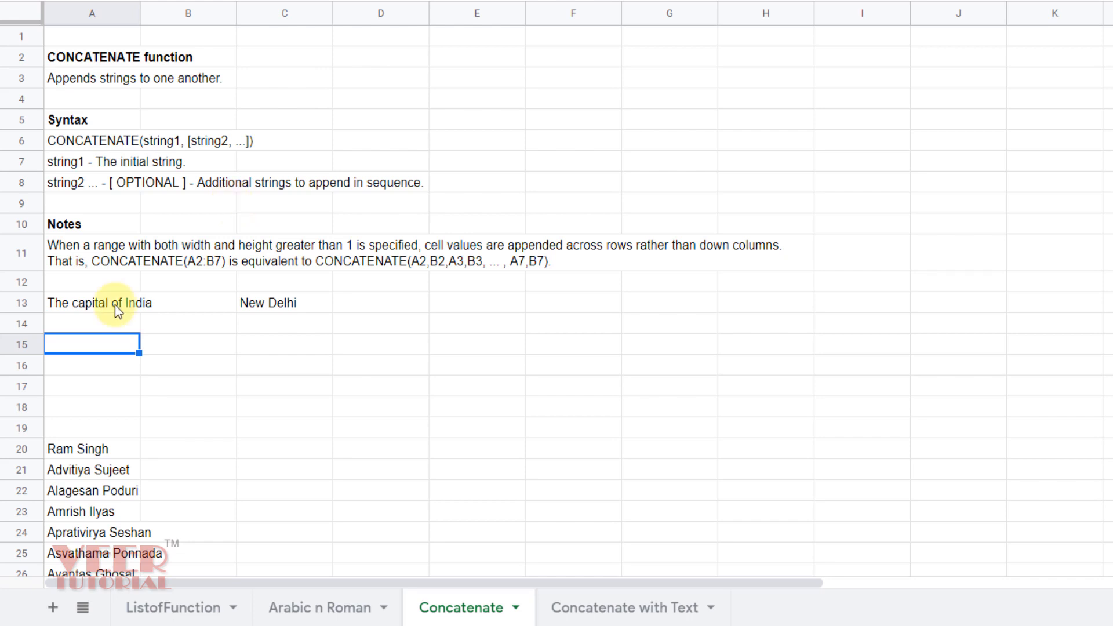
pyautogui.moveTo(304, 305)
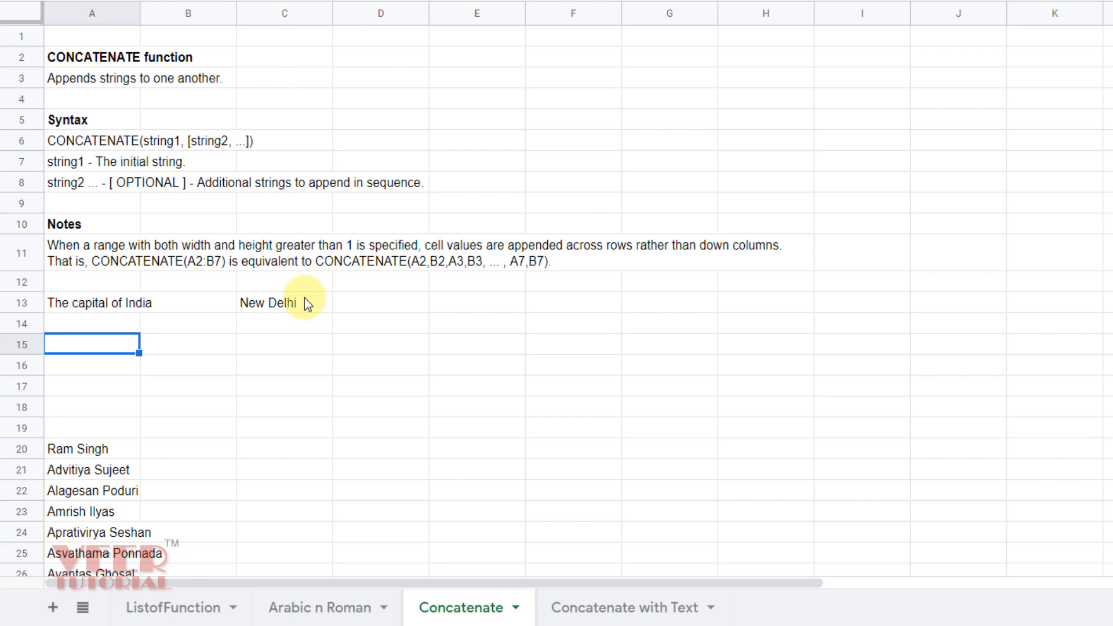
pyautogui.moveTo(126, 311)
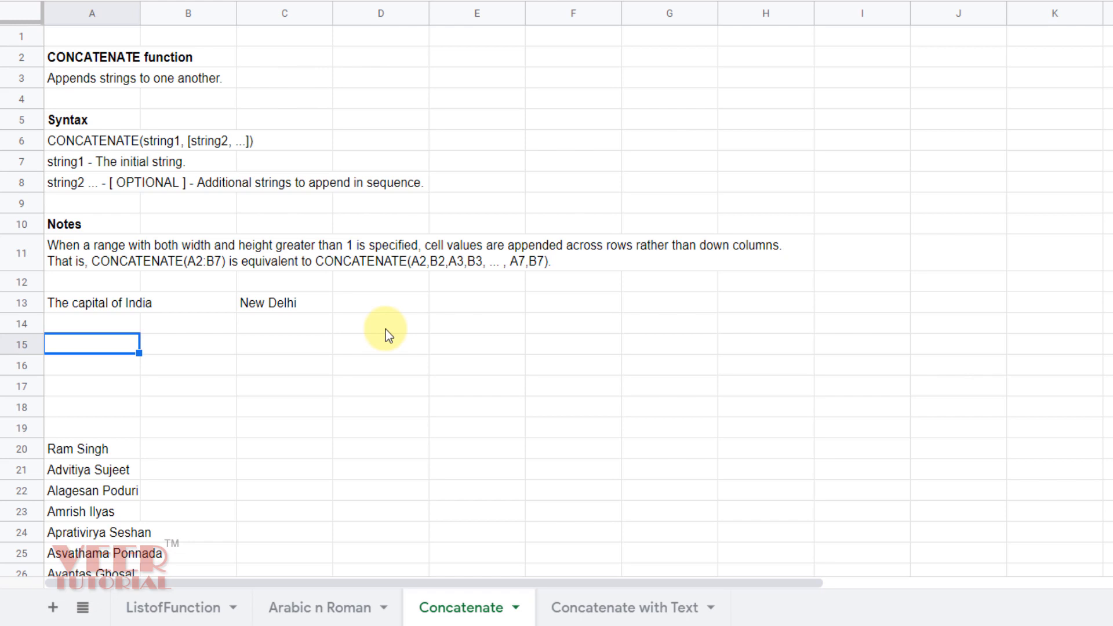
# Enter =CONCATENATE("The Capital of India is"," ","New Delhi") in A15 to form the full sentence.
pyautogui.write('=')
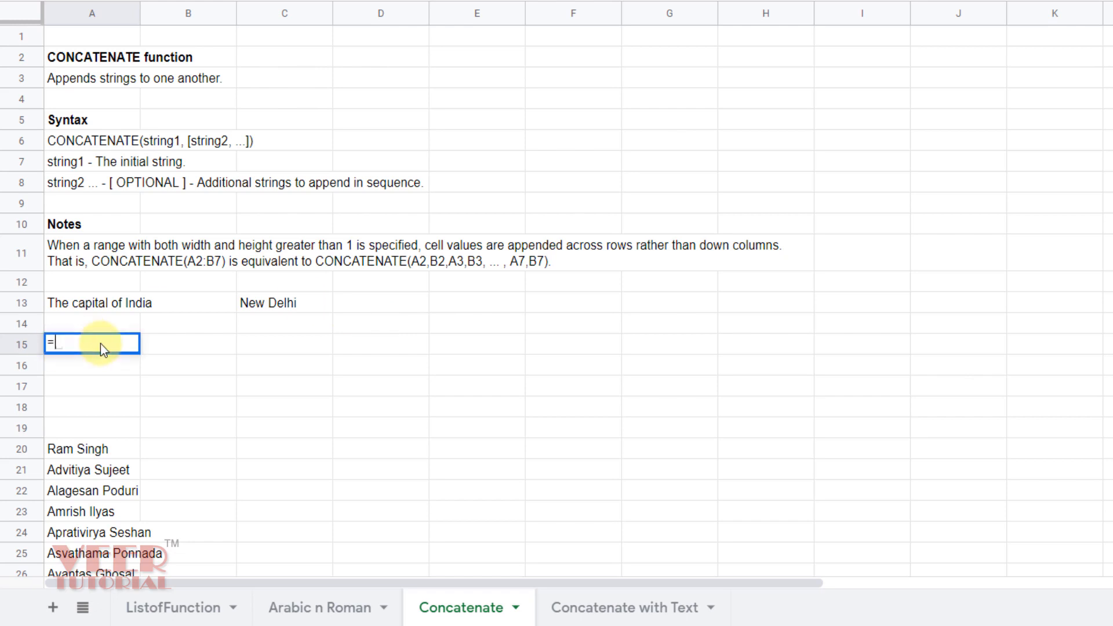
pyautogui.write('concat')
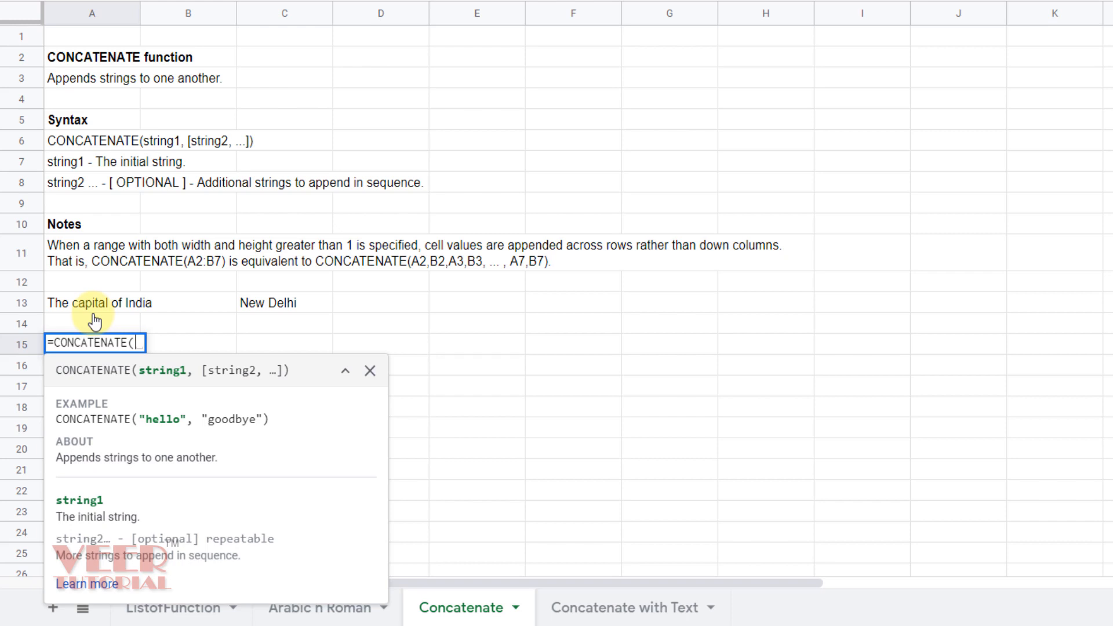
pyautogui.write('"The')
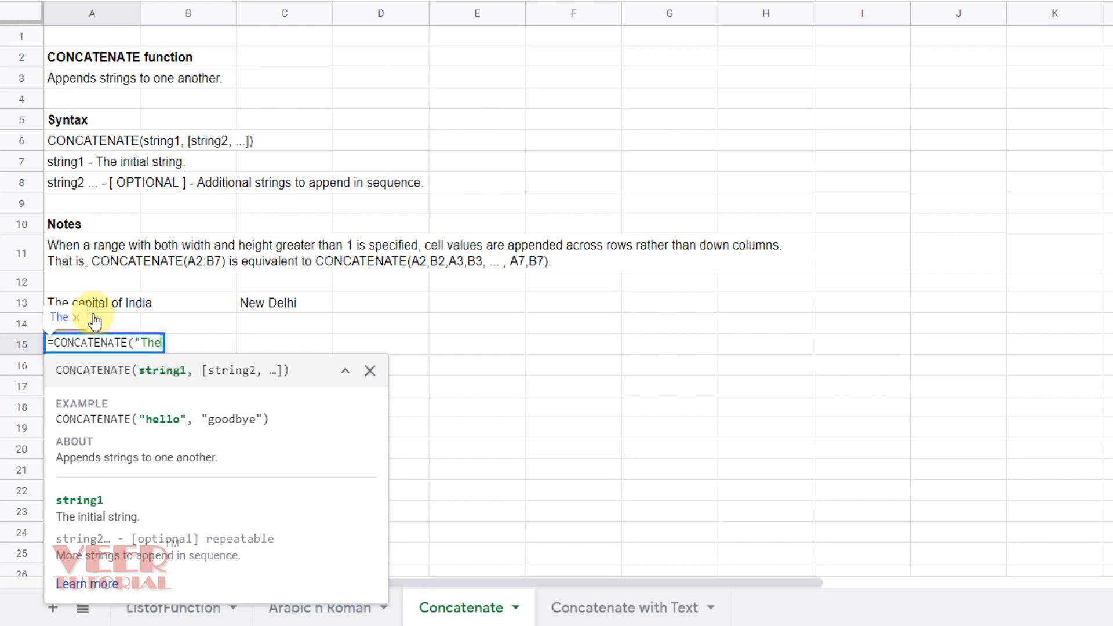
pyautogui.write('Capital of')
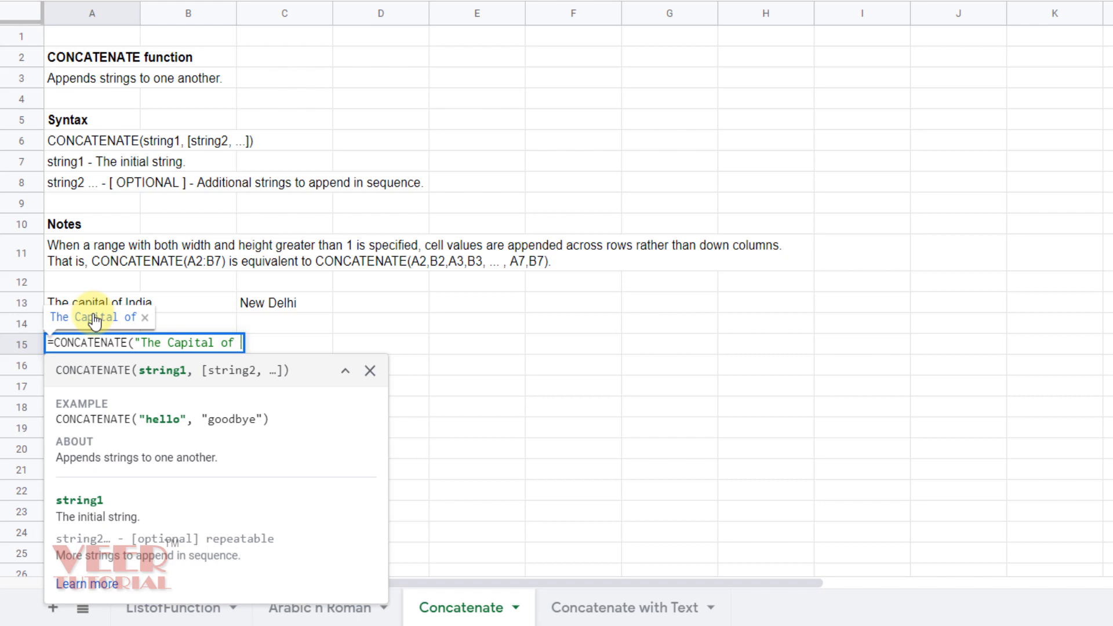
pyautogui.write('India')
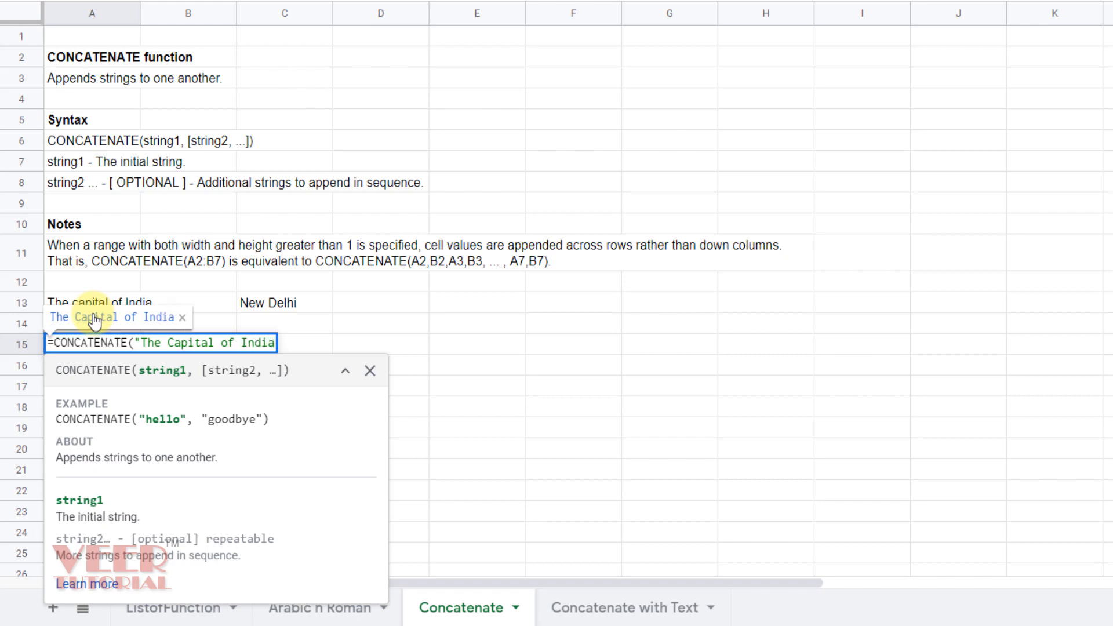
pyautogui.write('is')
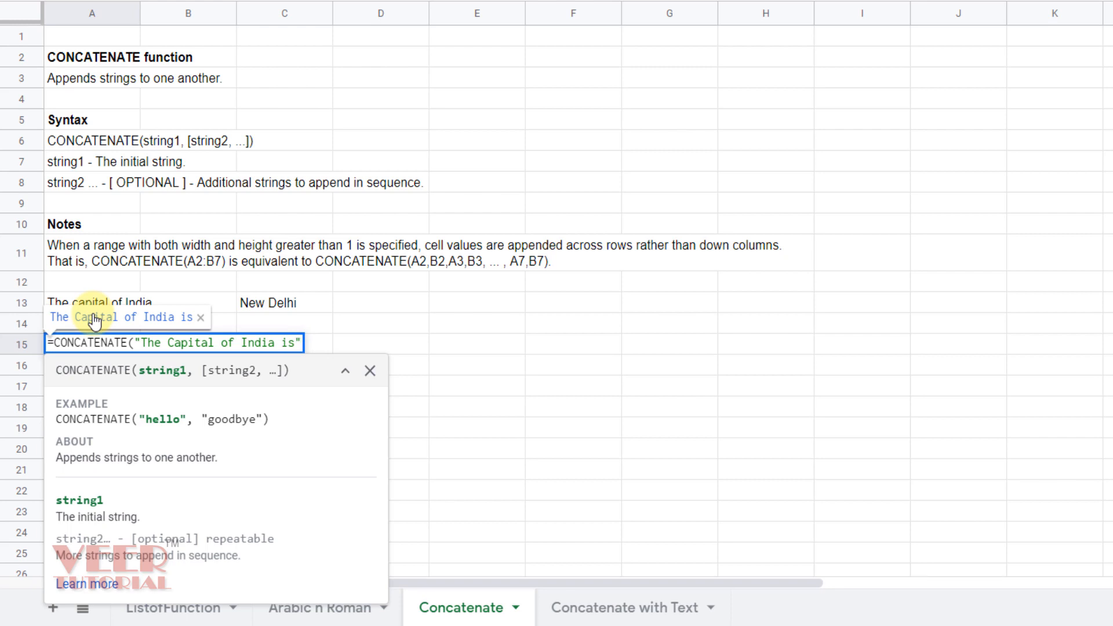
pyautogui.write(',')
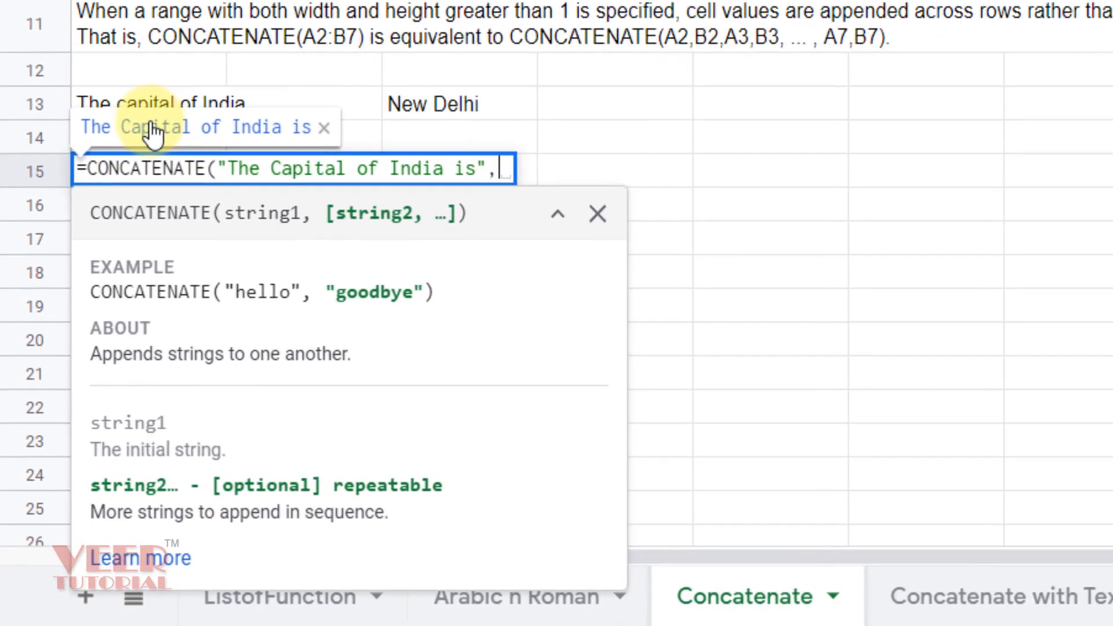
pyautogui.write('"')
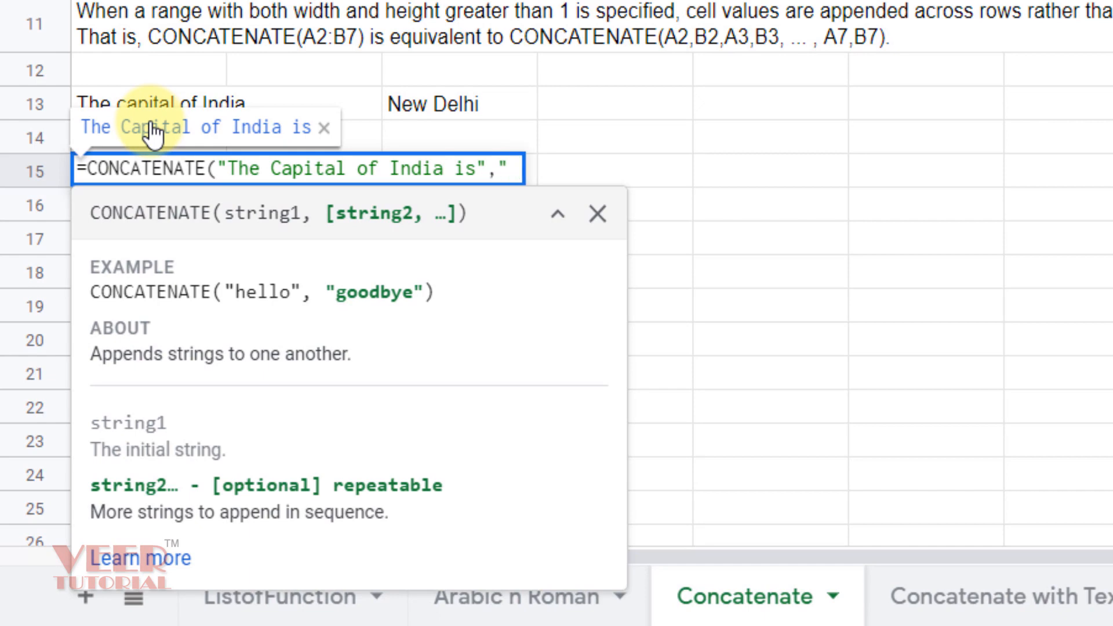
pyautogui.write('" ",')
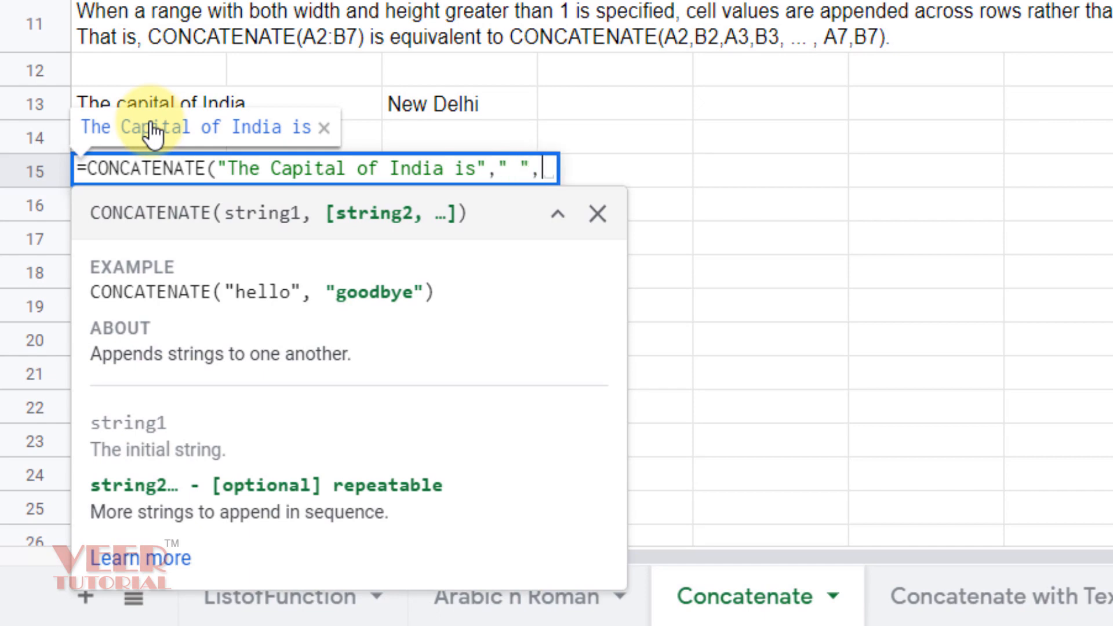
pyautogui.moveTo(421, 40)
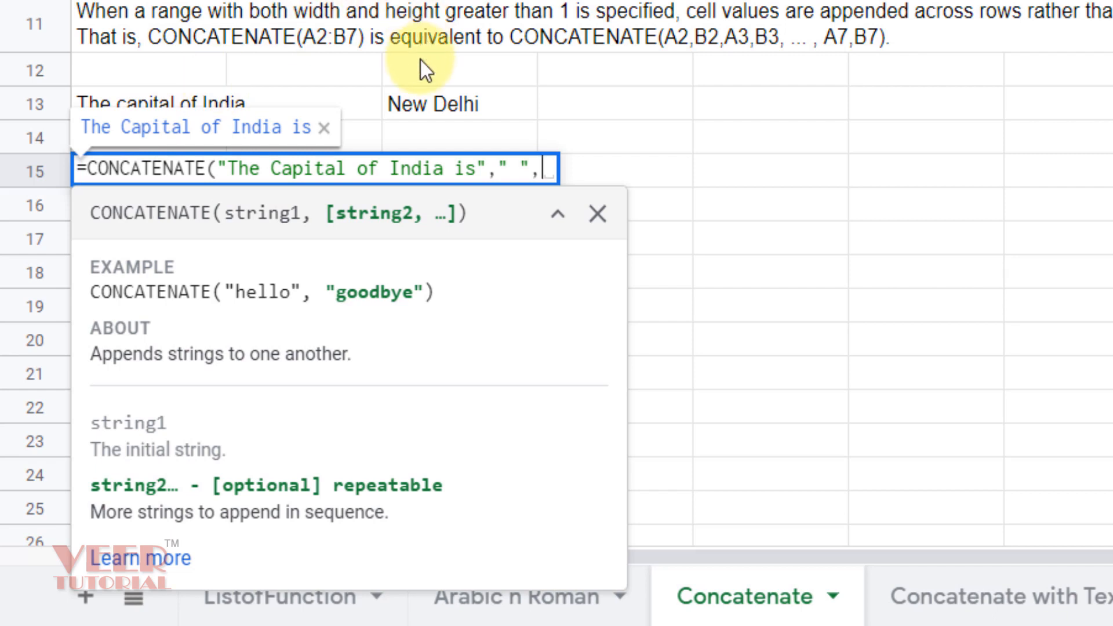
pyautogui.write('"New')
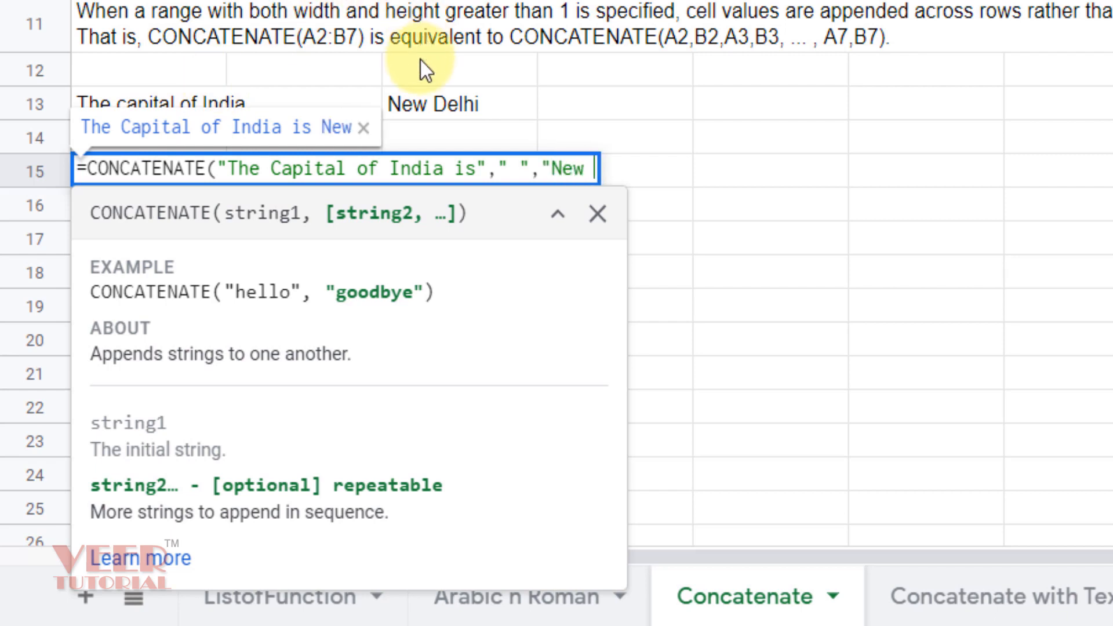
pyautogui.write('Delhi"')
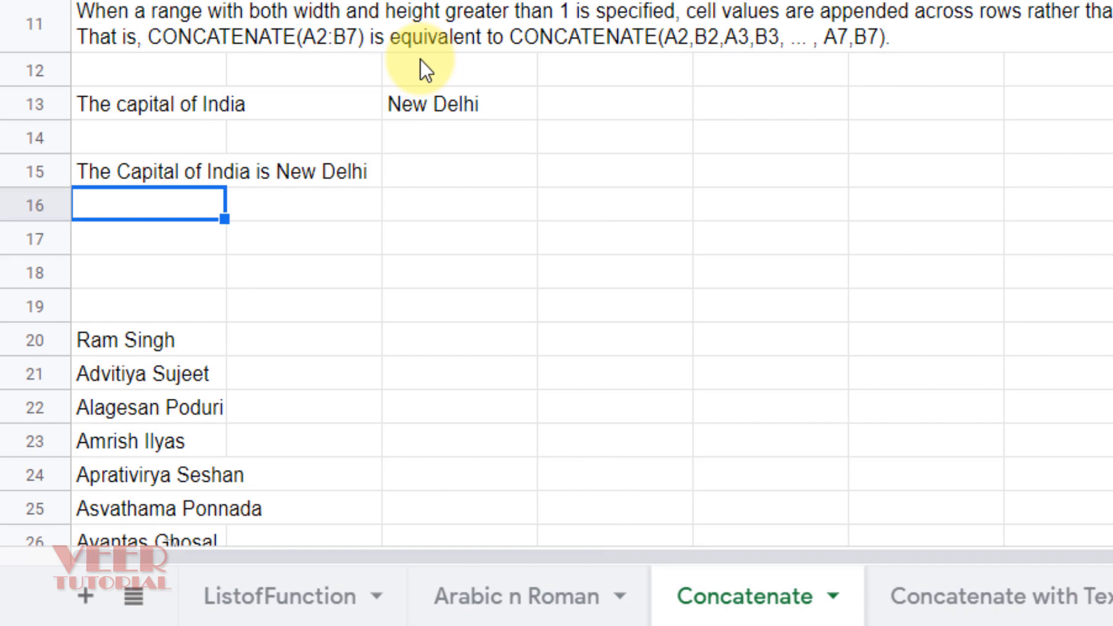
# Enter =CONCATENATE(A13," ",C13) in A16 joining the A13 text and New Delhi from C13.
pyautogui.write('=')
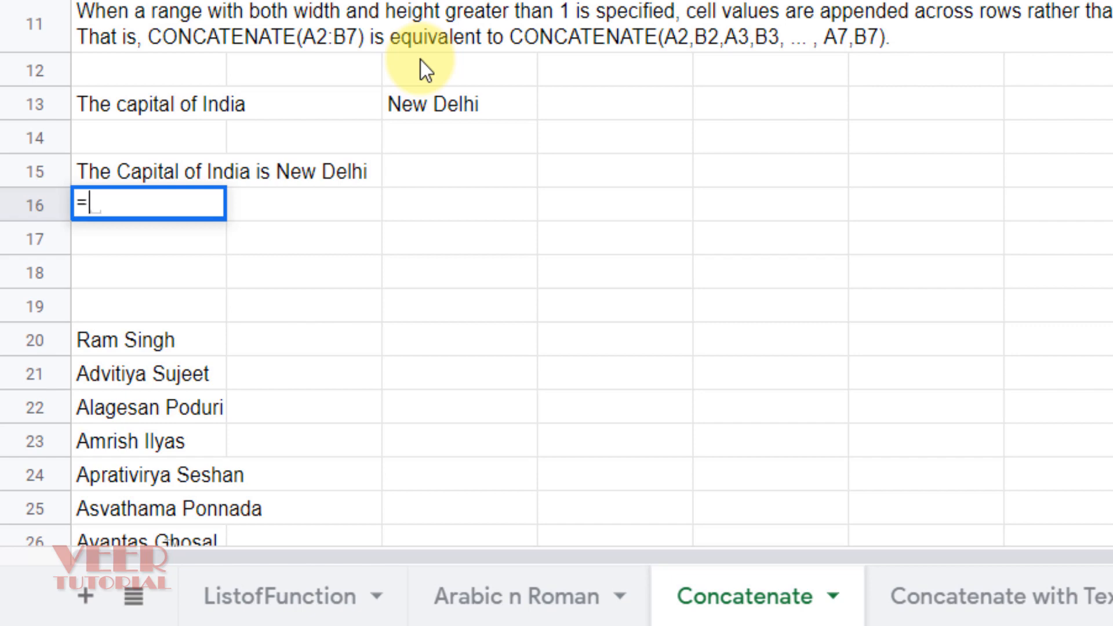
pyautogui.write('con')
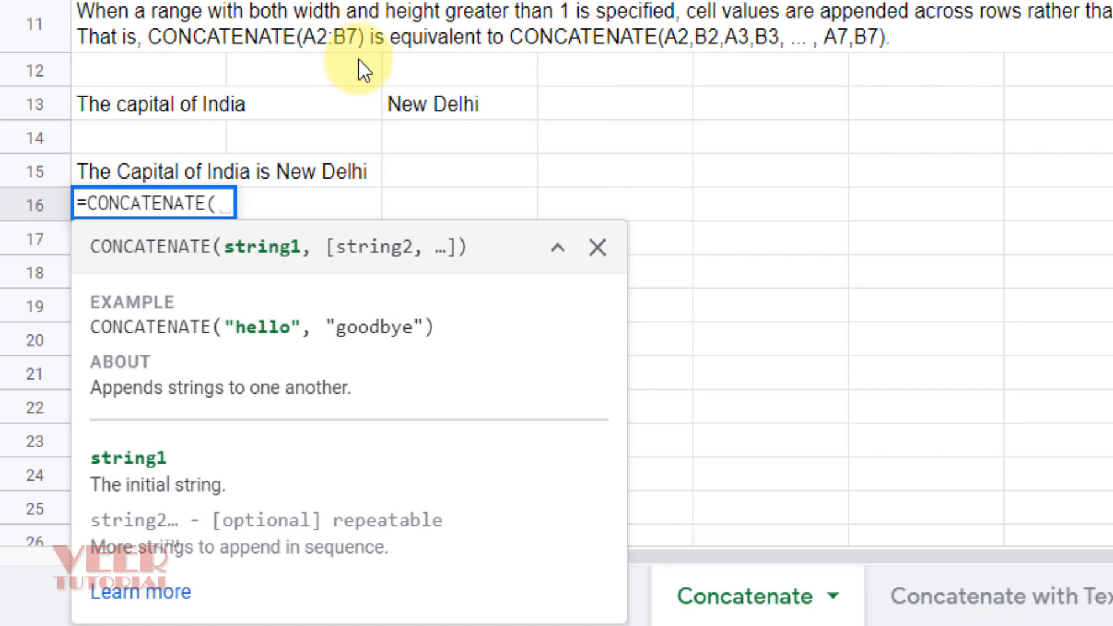
pyautogui.click(160, 103)
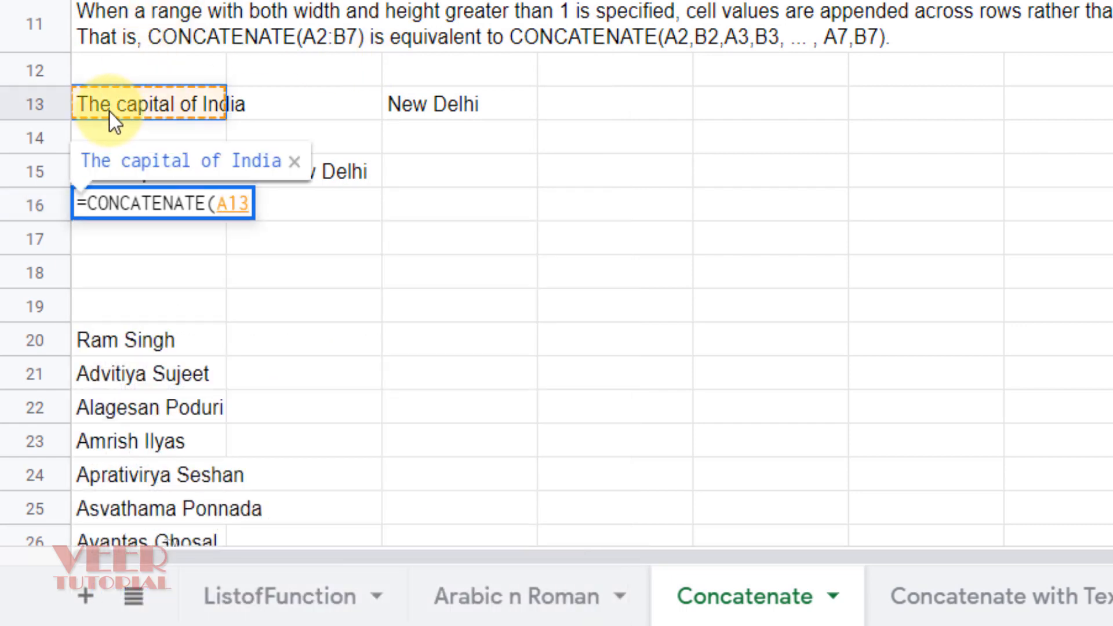
pyautogui.write(',')
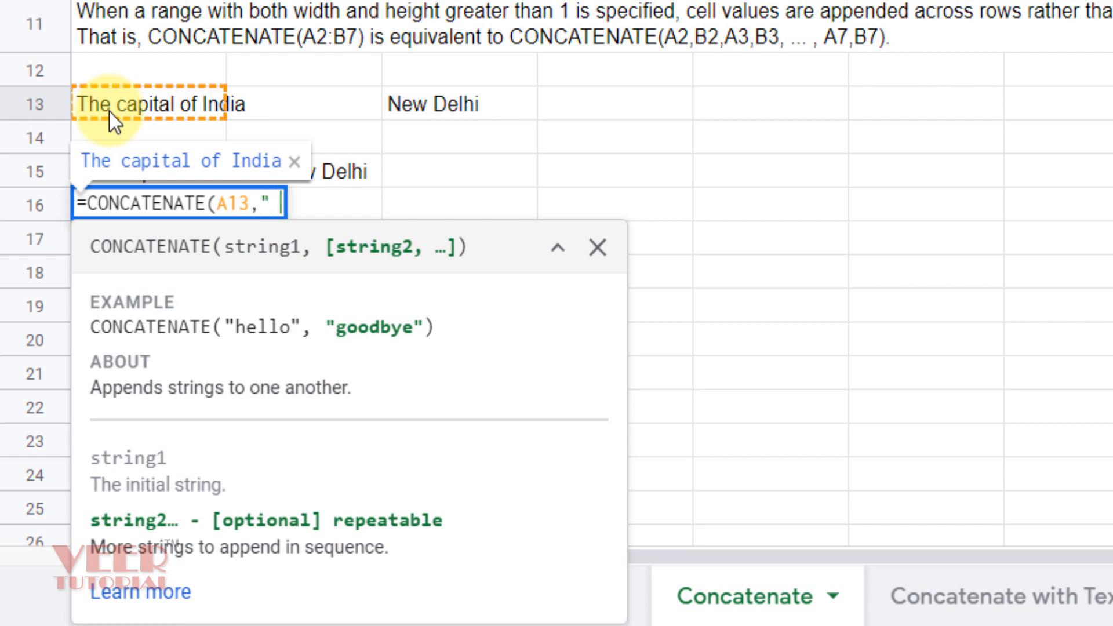
pyautogui.write('" "')
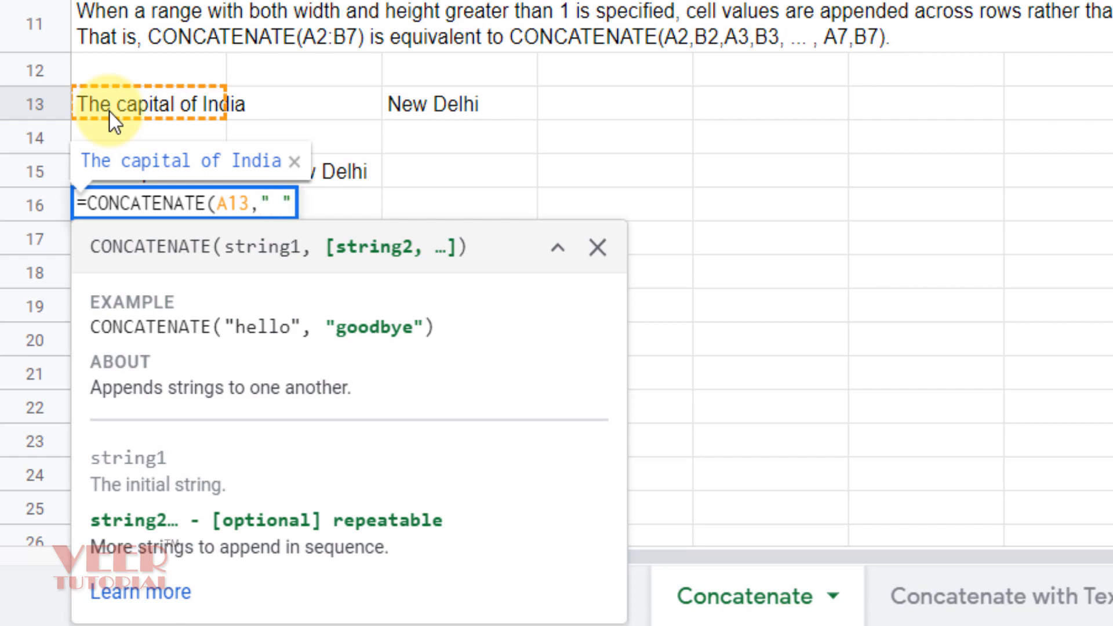
pyautogui.write(',')
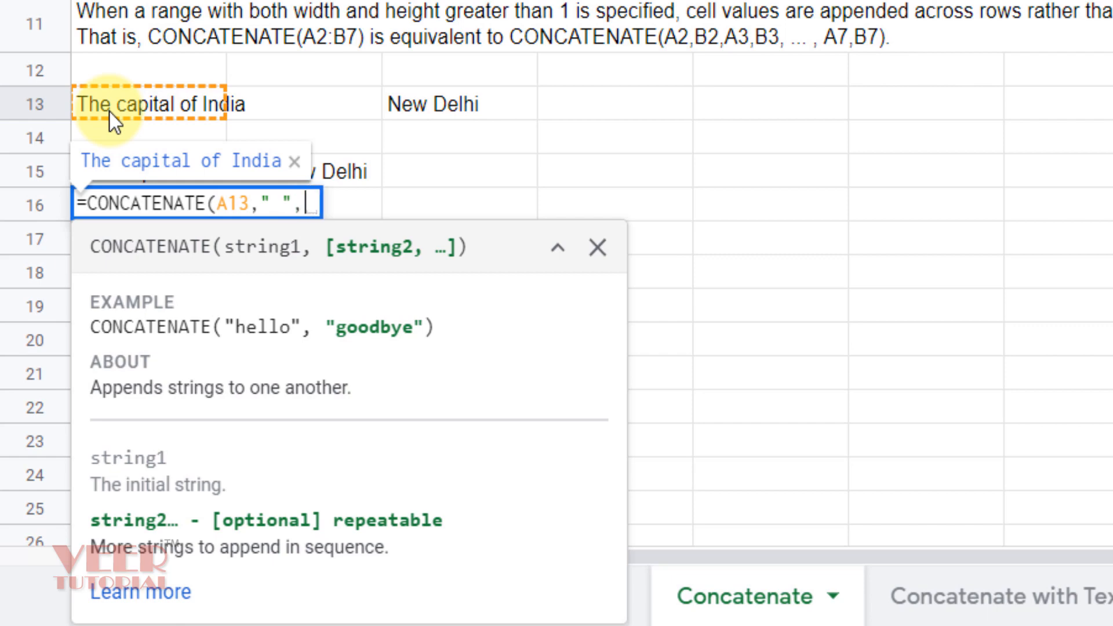
pyautogui.click(460, 103)
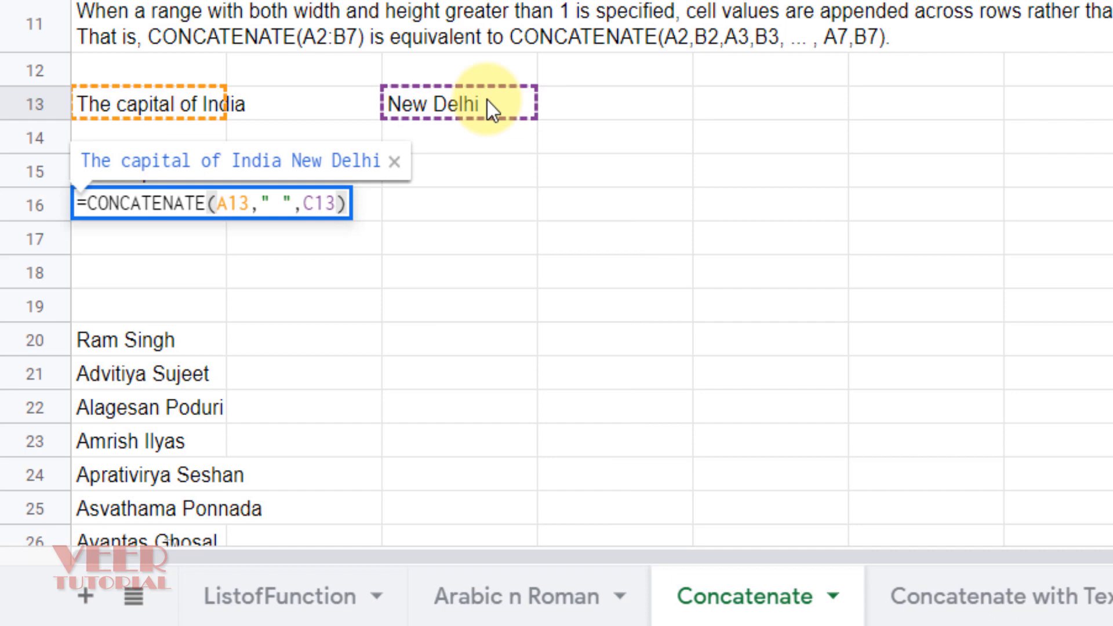
pyautogui.press('enter')
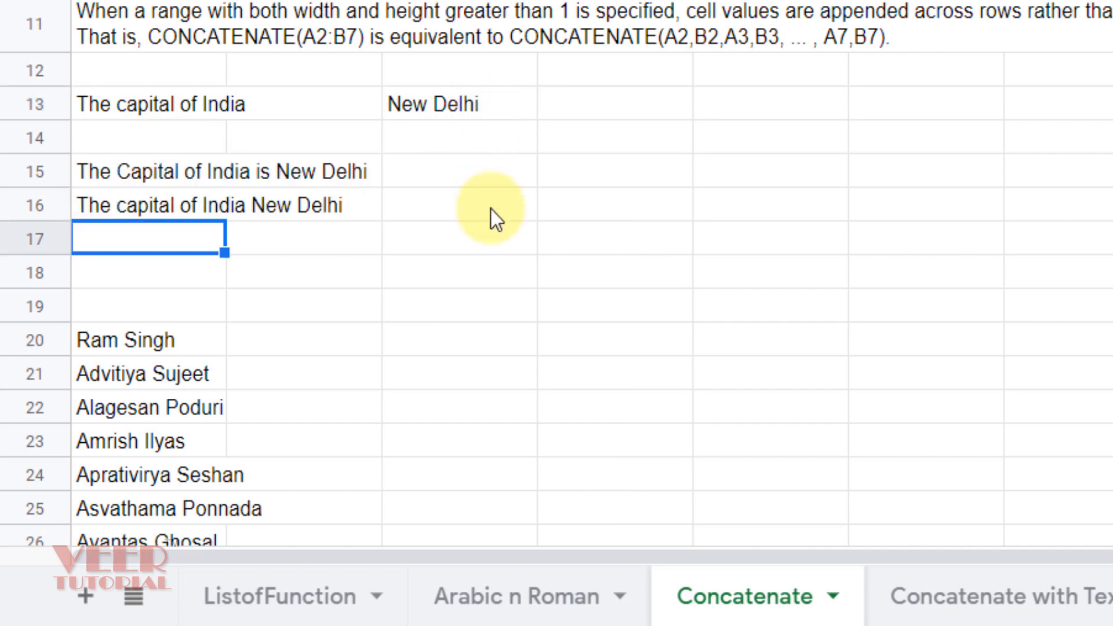
# Revise A13 to read "The capital of India is" so the A16 sentence is complete.
pyautogui.click(150, 104)
pyautogui.write(' in')
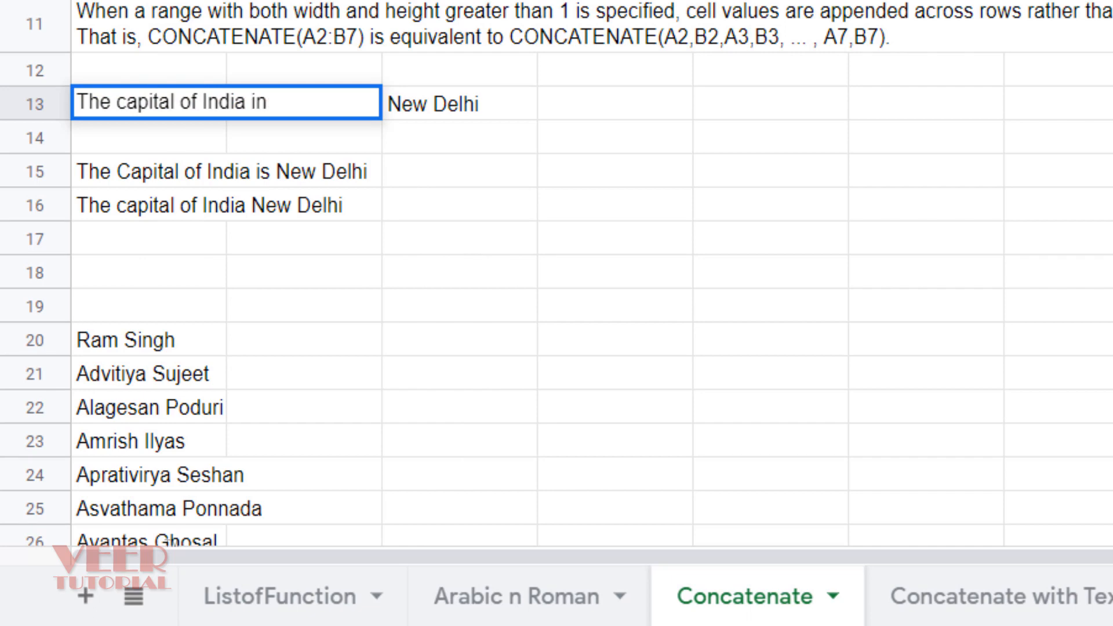
pyautogui.press('enter')
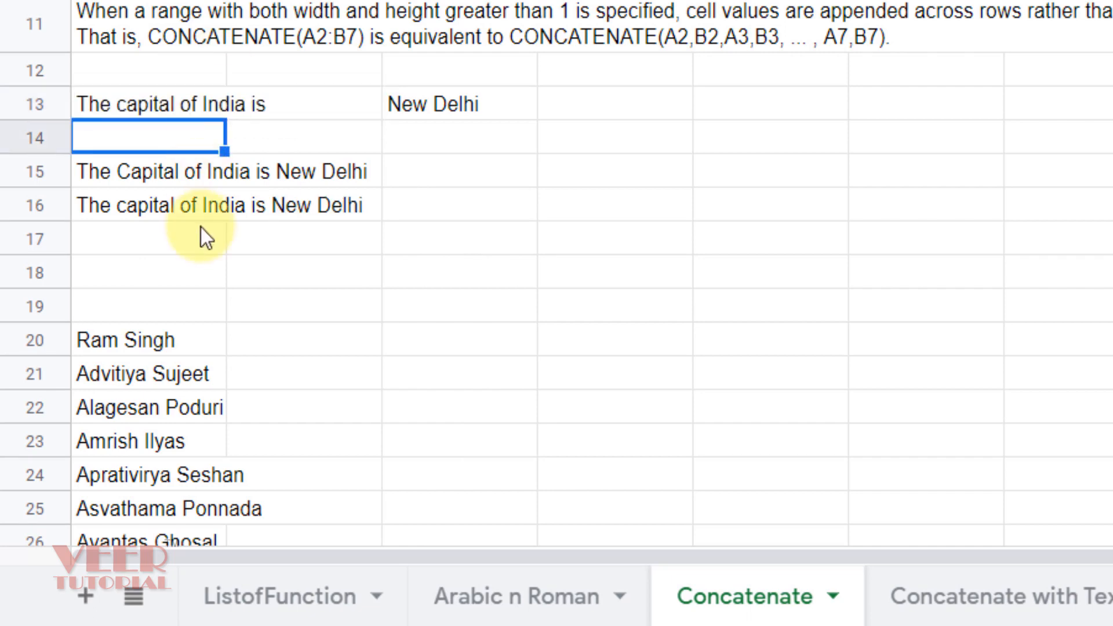
pyautogui.moveTo(276, 280)
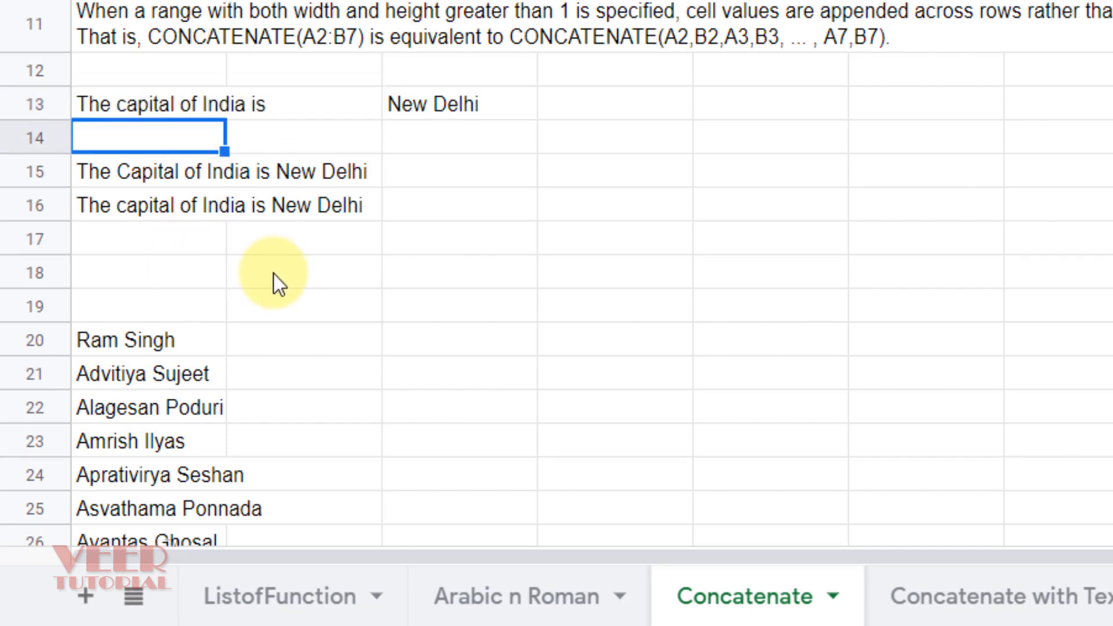
pyautogui.moveTo(465, 312)
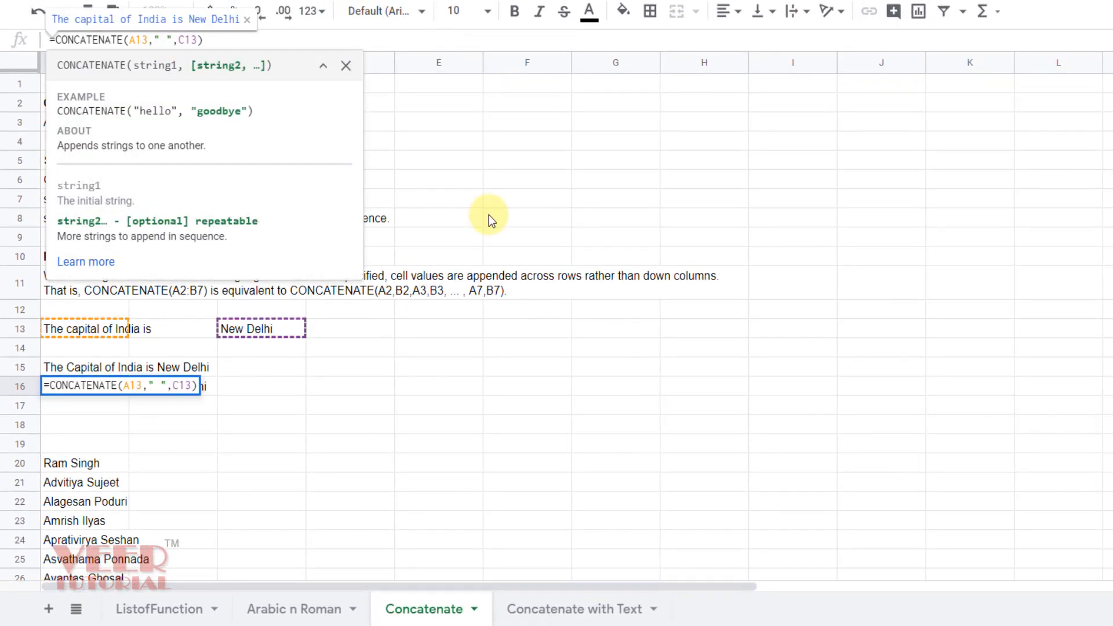
# Change the A16 separator to " - " giving "The capital of India is - New Delhi".
pyautogui.write('- New Delhi')
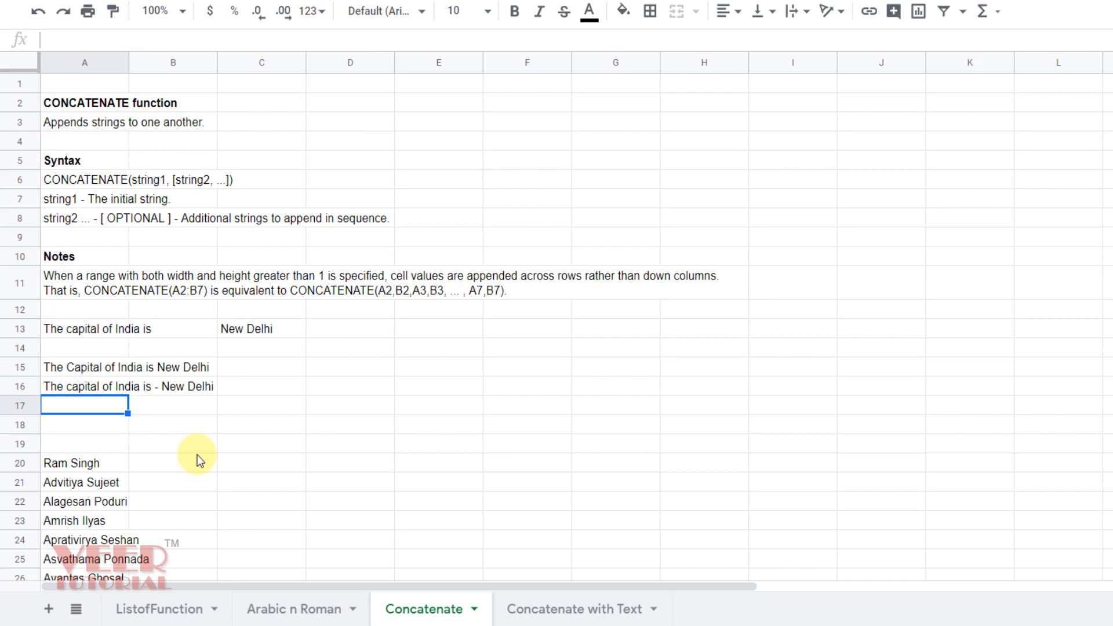
pyautogui.scroll(-3)
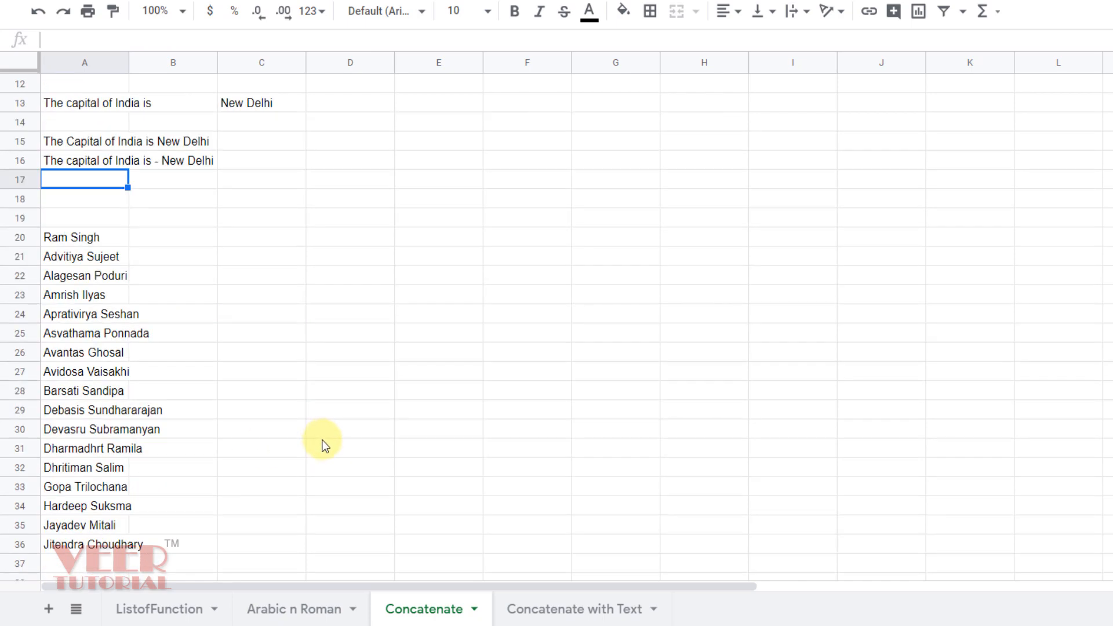
pyautogui.scroll(-3)
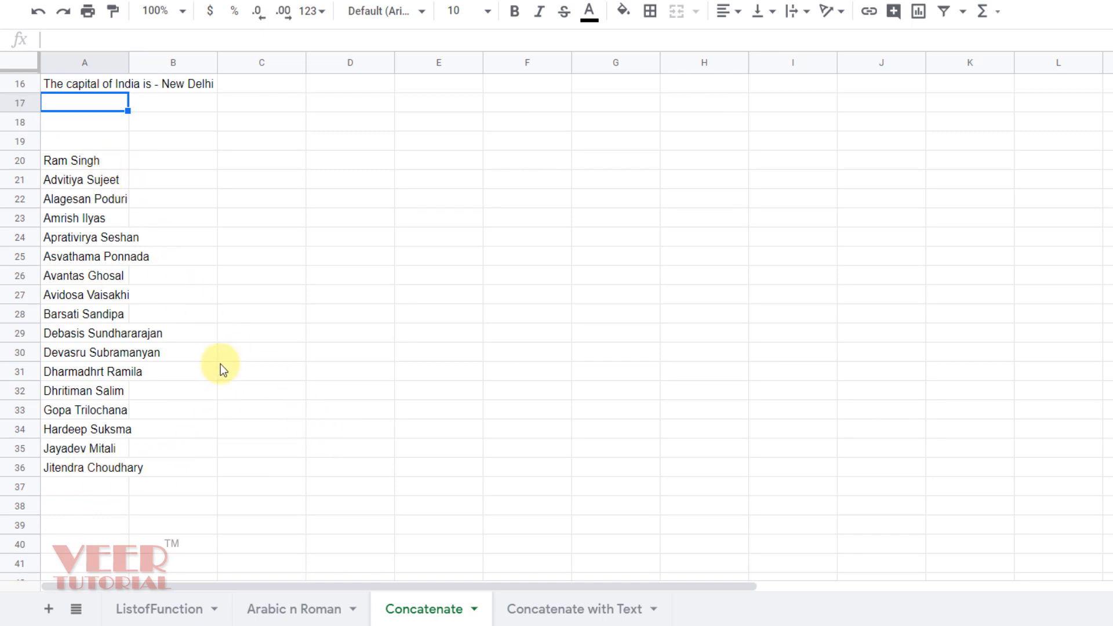
pyautogui.click(260, 160)
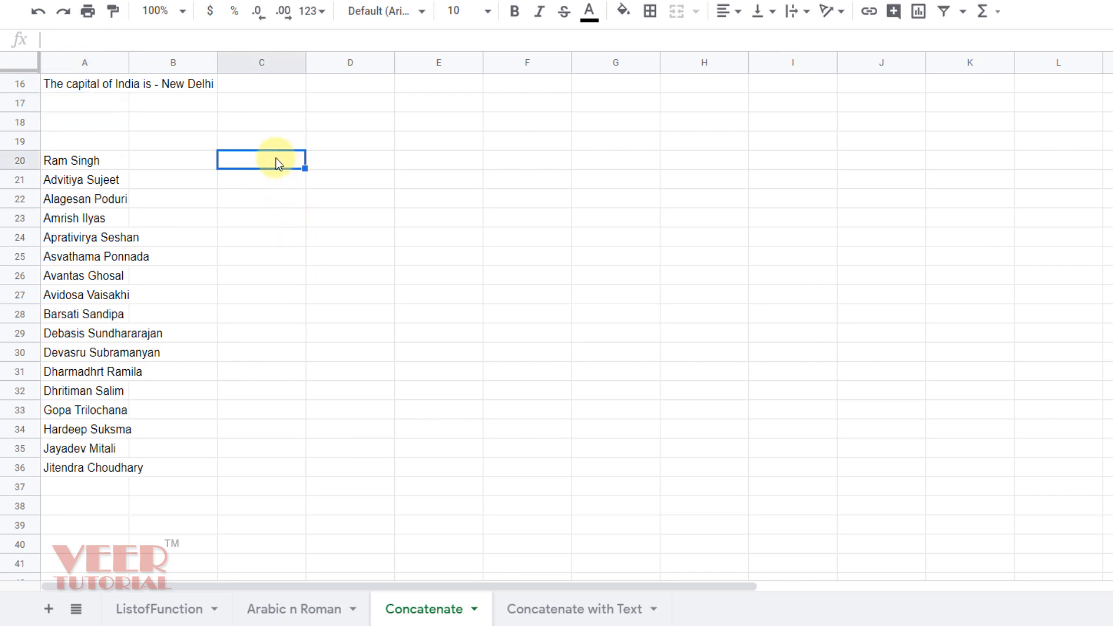
pyautogui.write('=co')
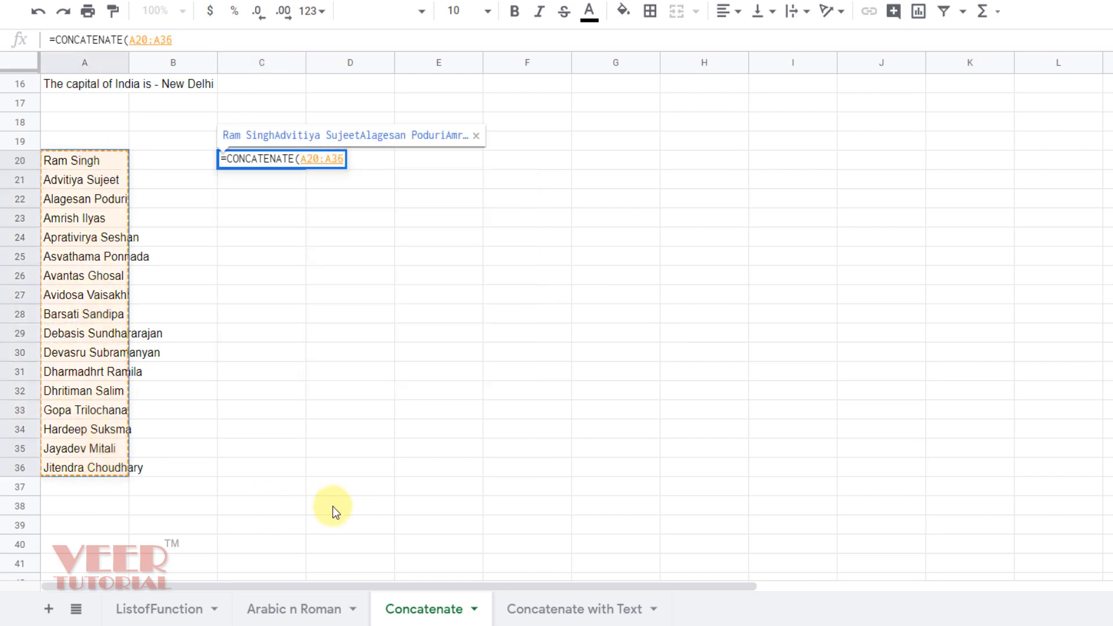
pyautogui.press('enter')
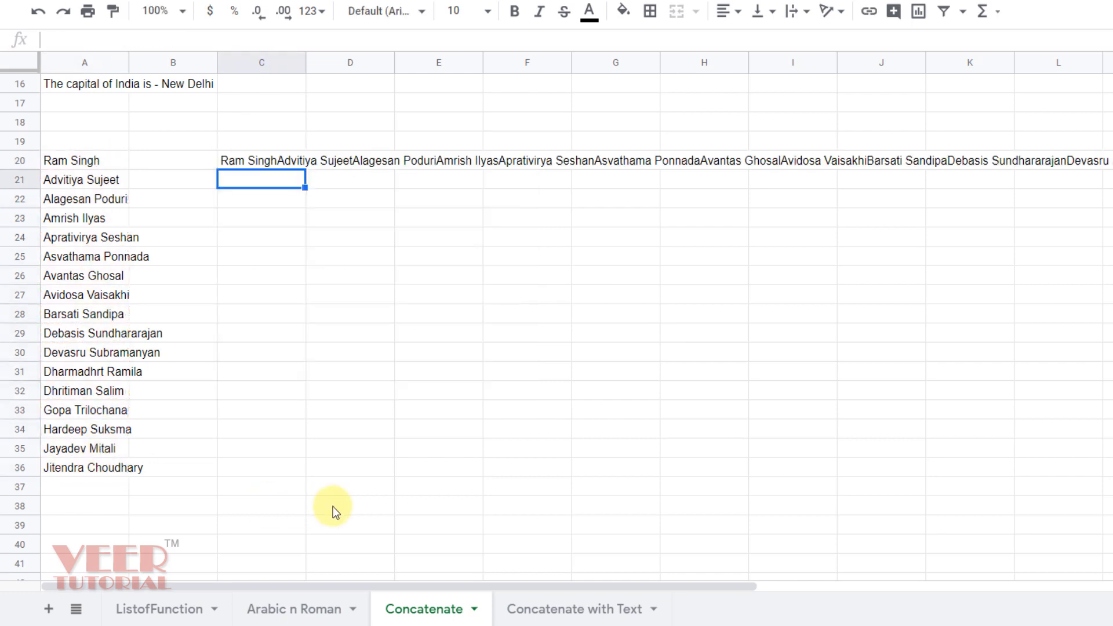
pyautogui.click(261, 160)
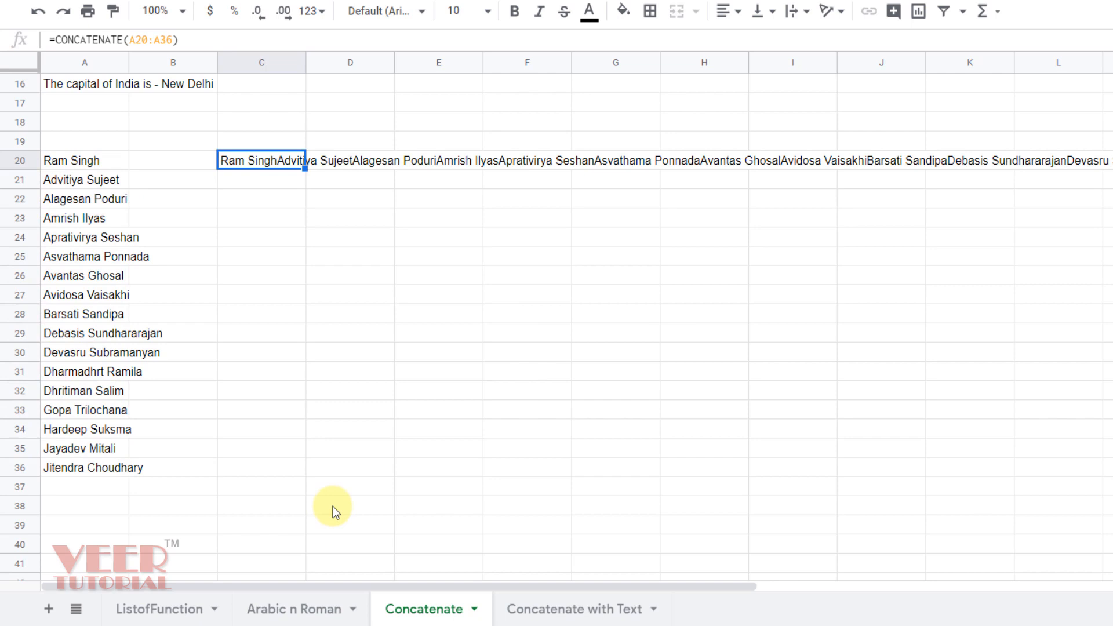
pyautogui.moveTo(298, 253)
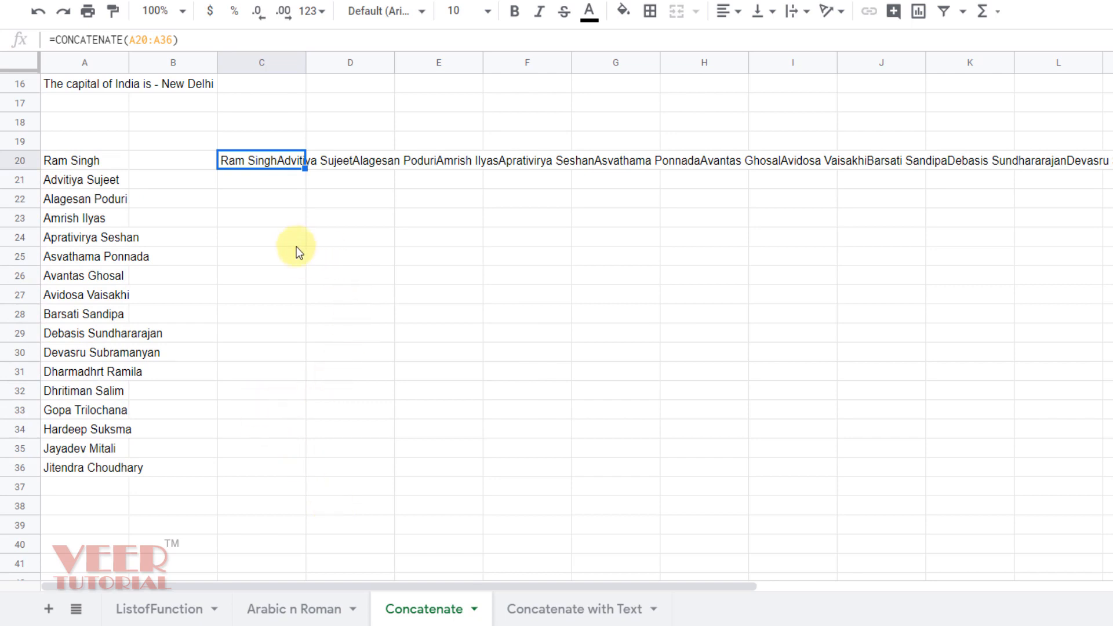
pyautogui.moveTo(295, 240)
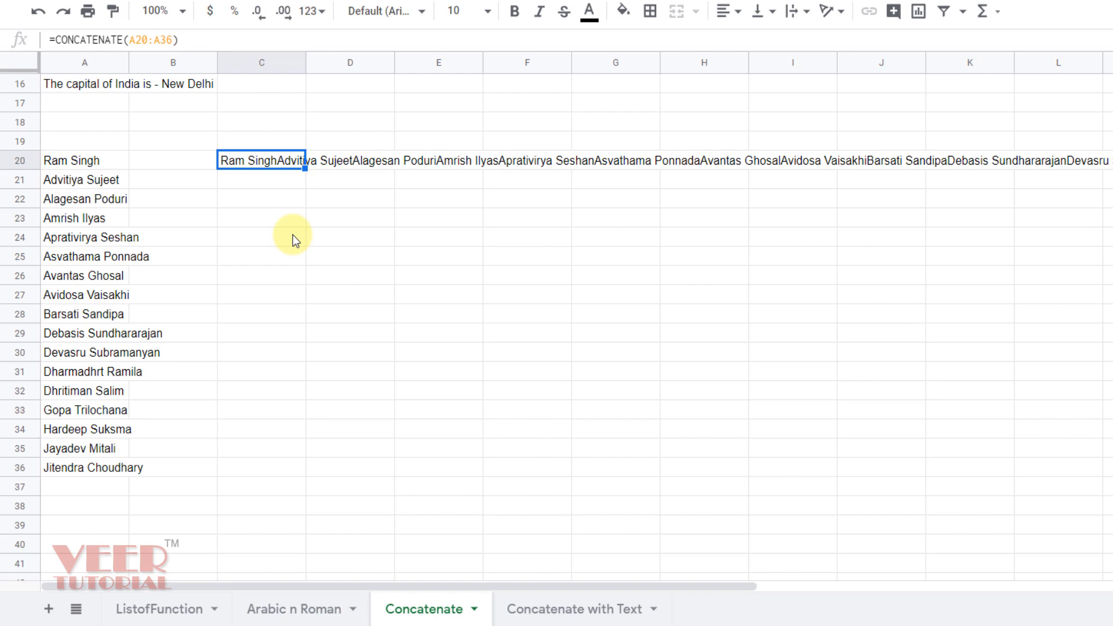
pyautogui.click(172, 160)
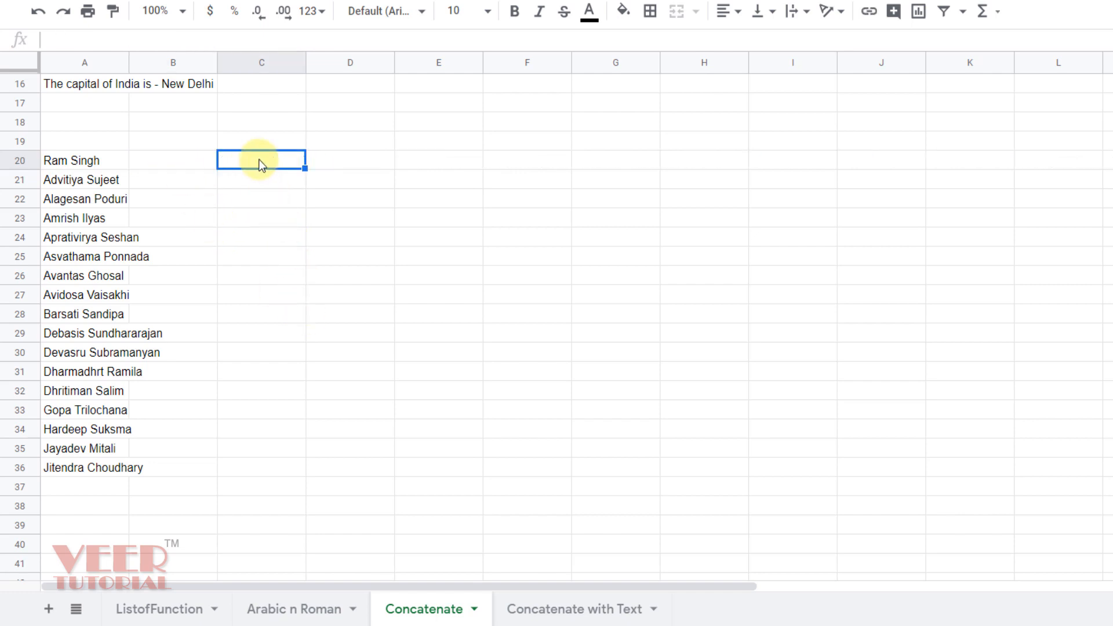
# Enter a comma in B20 as the separator to fill down beside the names to B36.
pyautogui.click(173, 159)
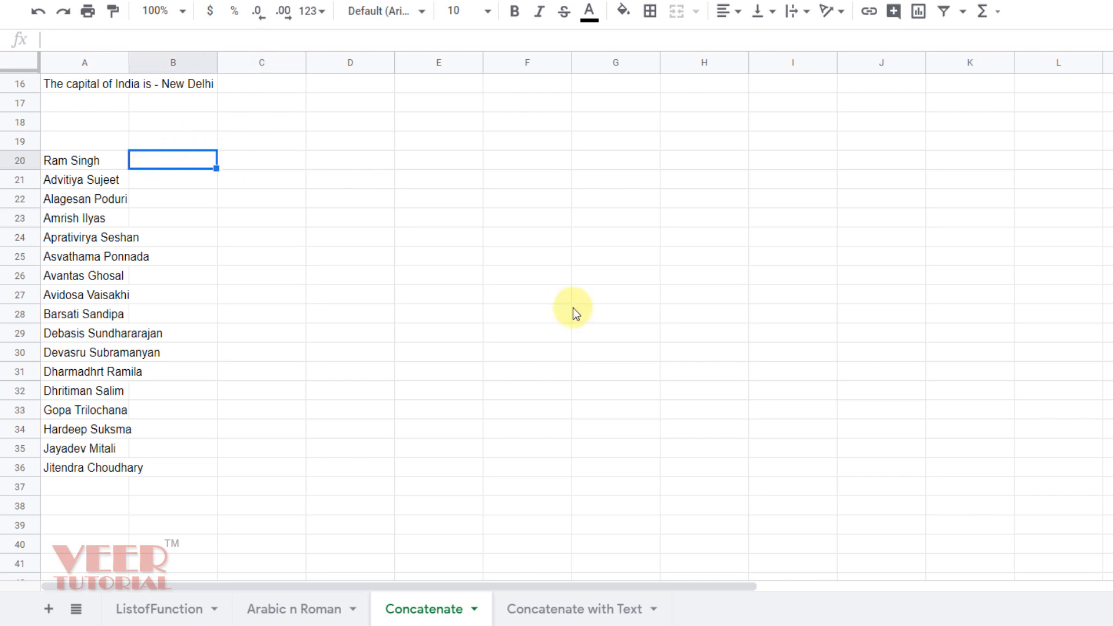
pyautogui.write(',')
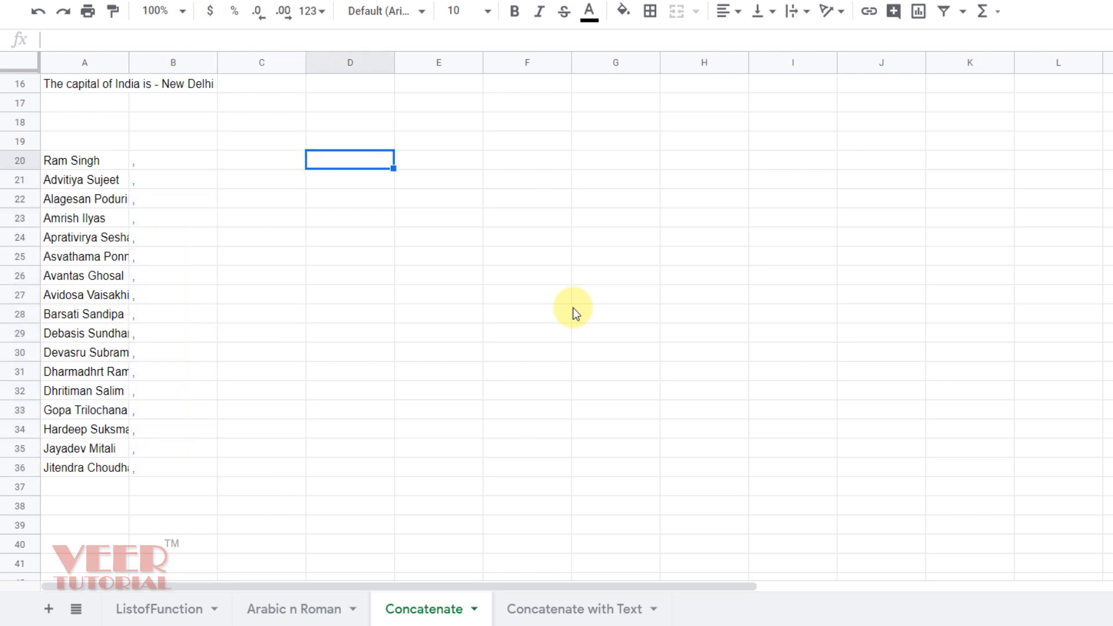
# Enter =CONCATENATE(A20:B36) in D20 to list all seventeen names separated by commas.
pyautogui.write('=')
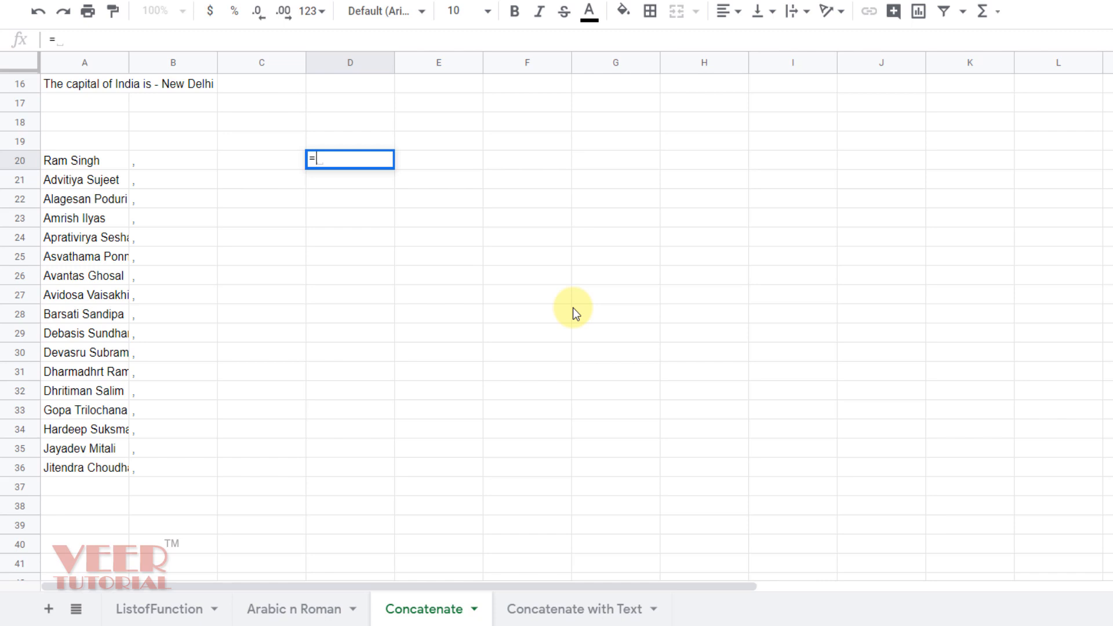
pyautogui.write('conca')
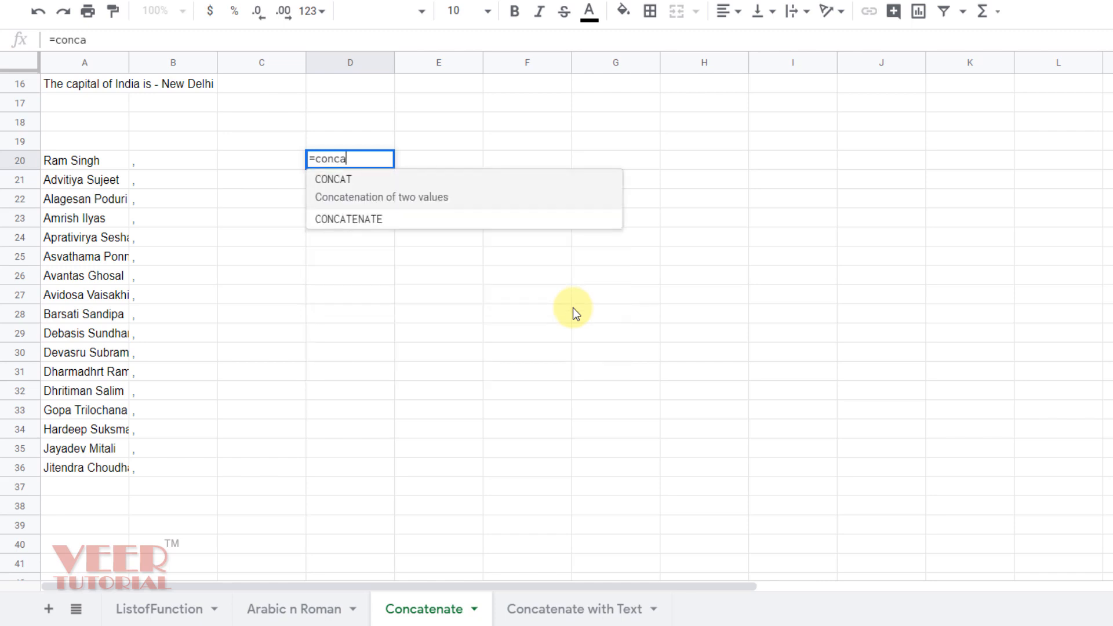
pyautogui.click(349, 220)
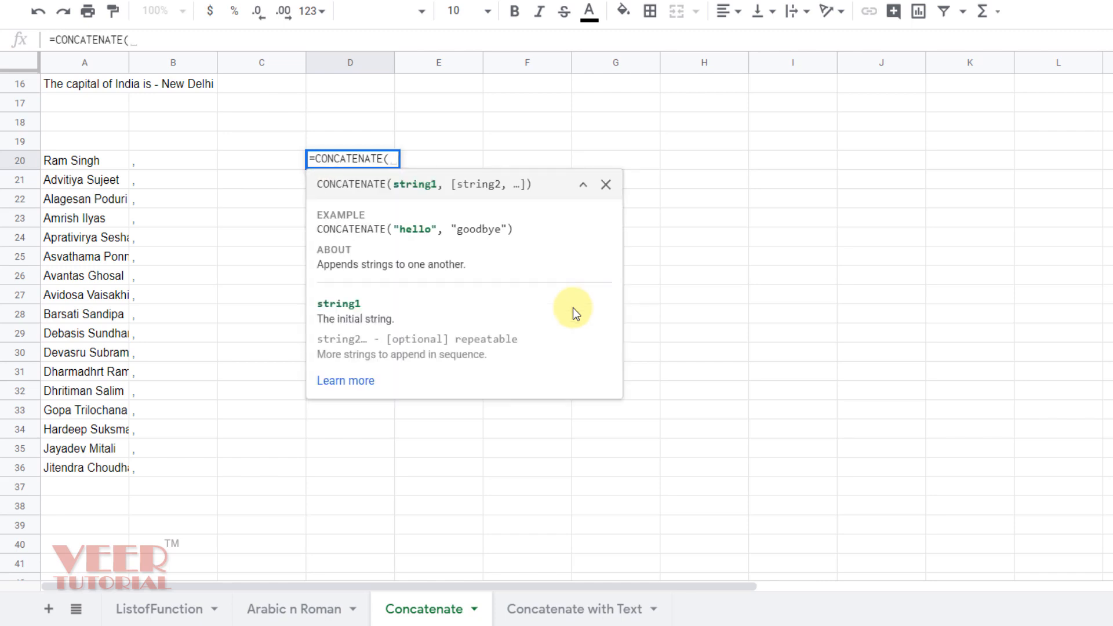
pyautogui.click(71, 159)
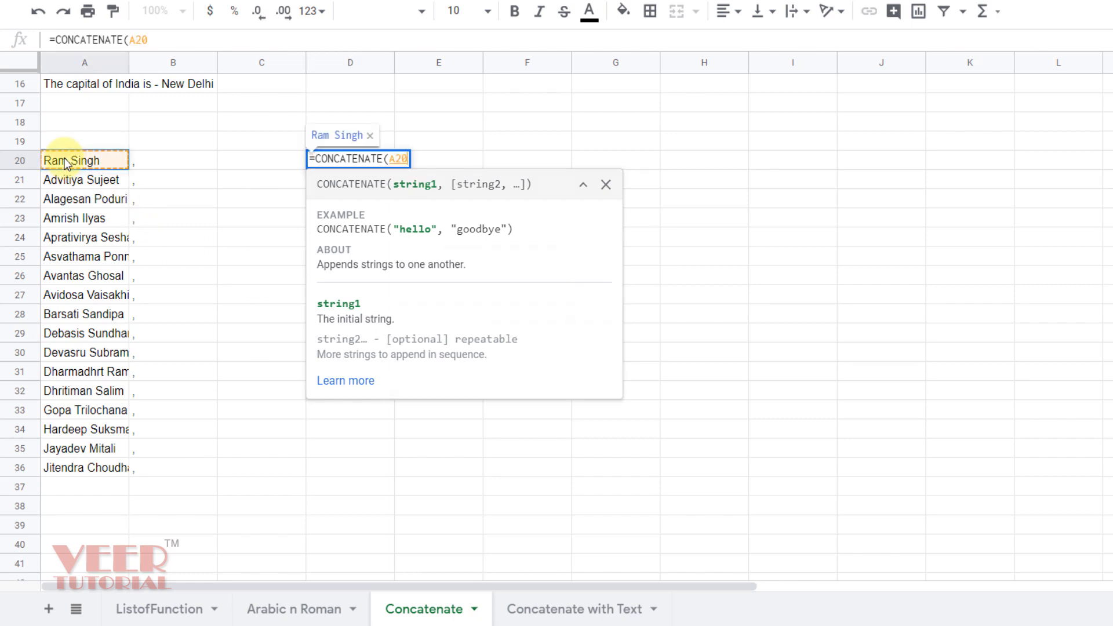
pyautogui.moveTo(83, 160); pyautogui.dragTo(160, 468)
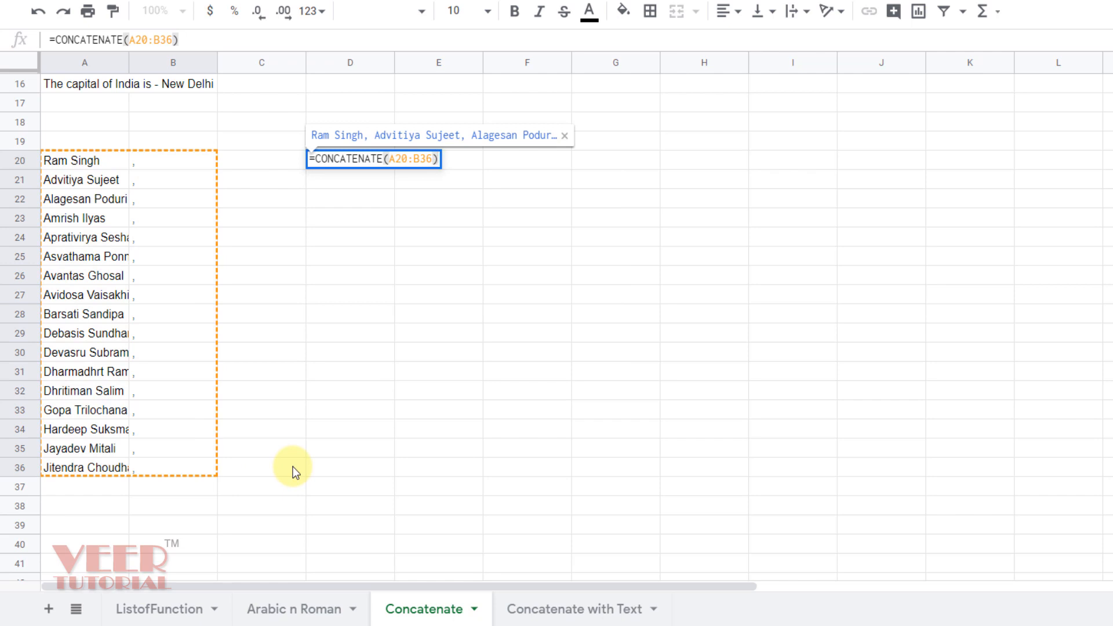
pyautogui.press('enter')
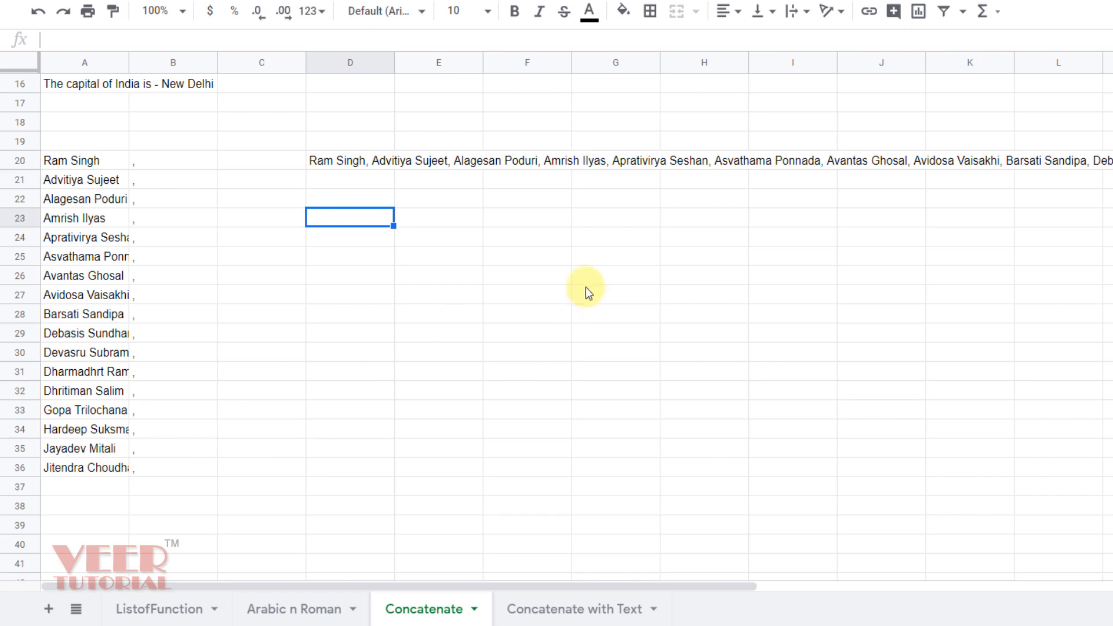
pyautogui.moveTo(352, 165)
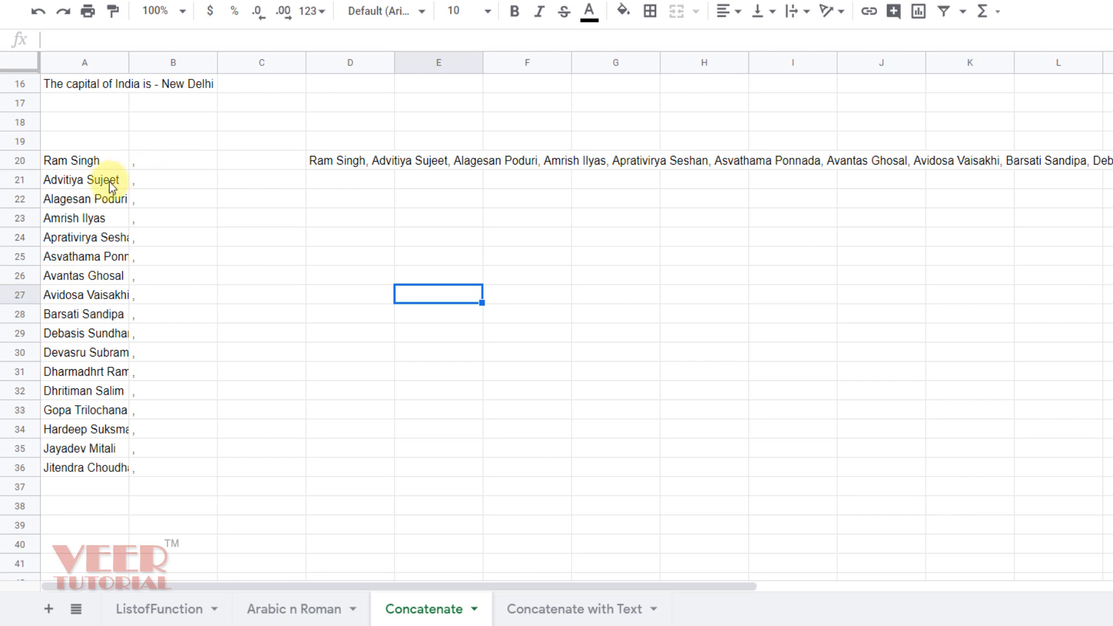
pyautogui.moveTo(261, 165)
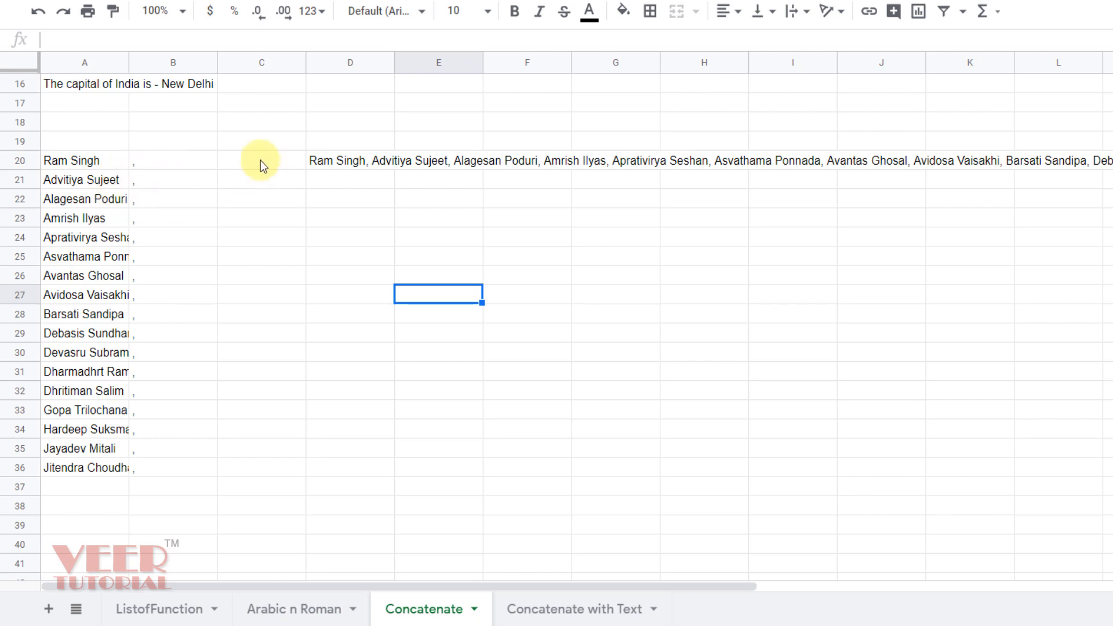
# Enter a slash in C20 as an extra separator to fill down to C36.
pyautogui.click(261, 160)
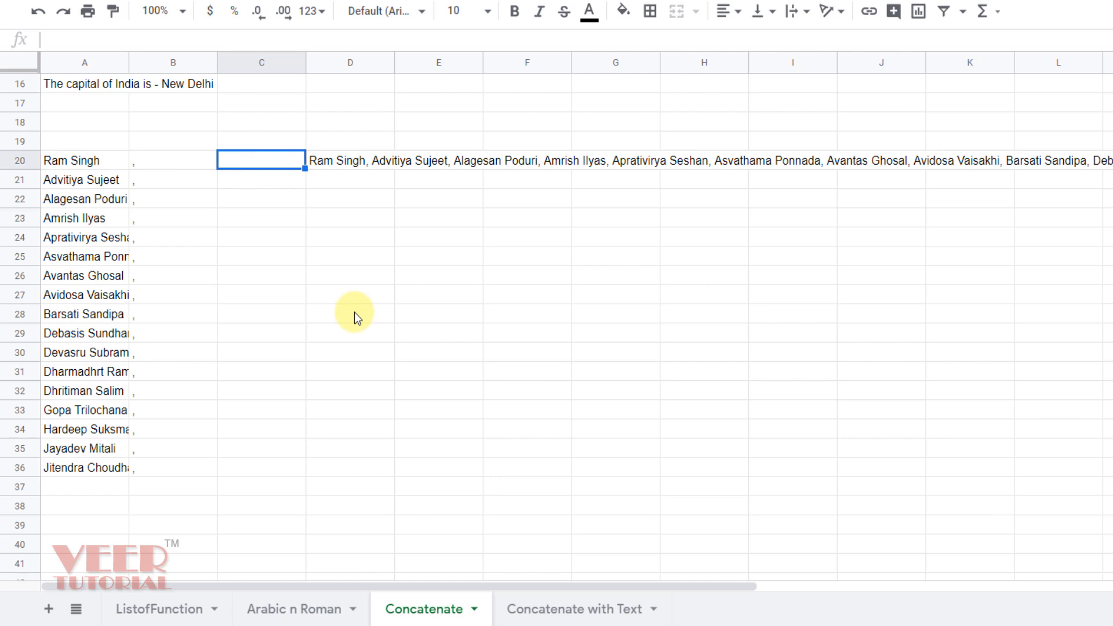
pyautogui.write('/')
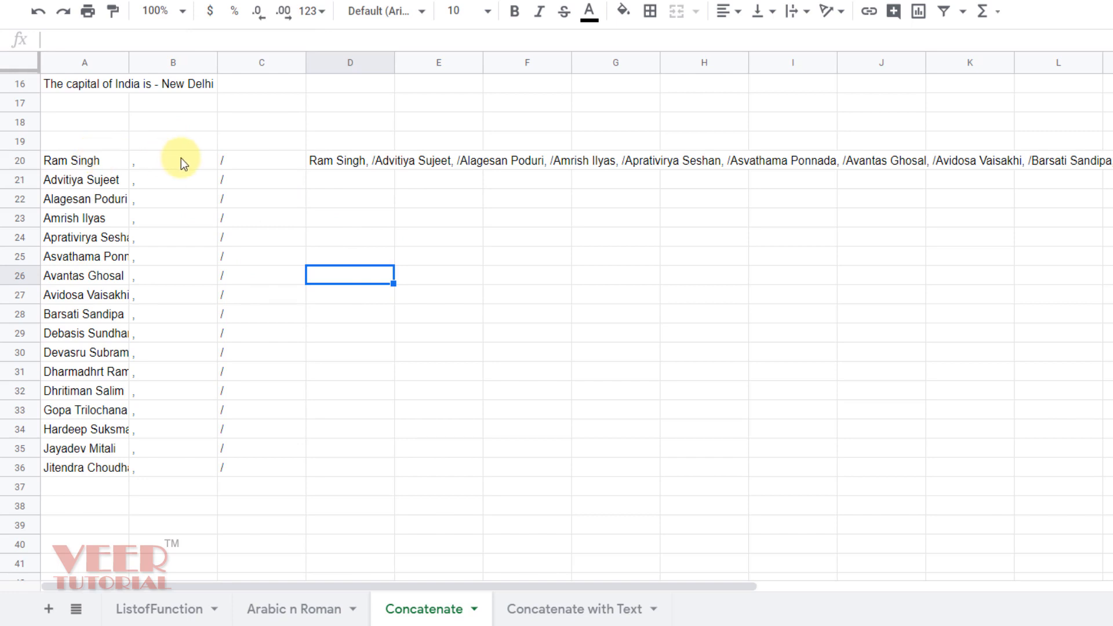
pyautogui.moveTo(250, 164)
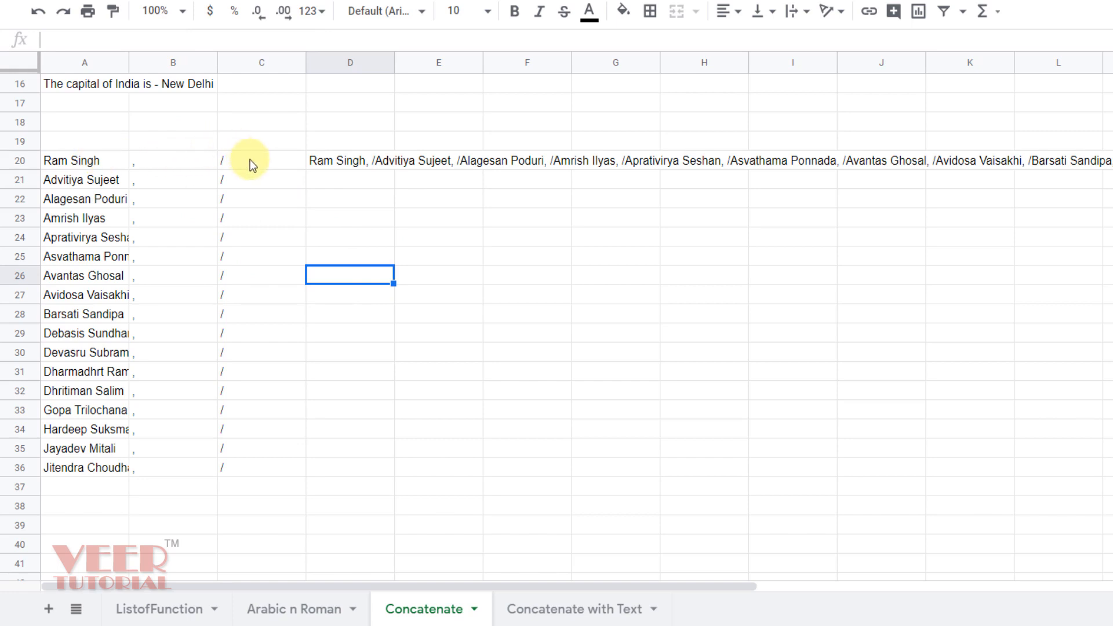
pyautogui.moveTo(278, 194)
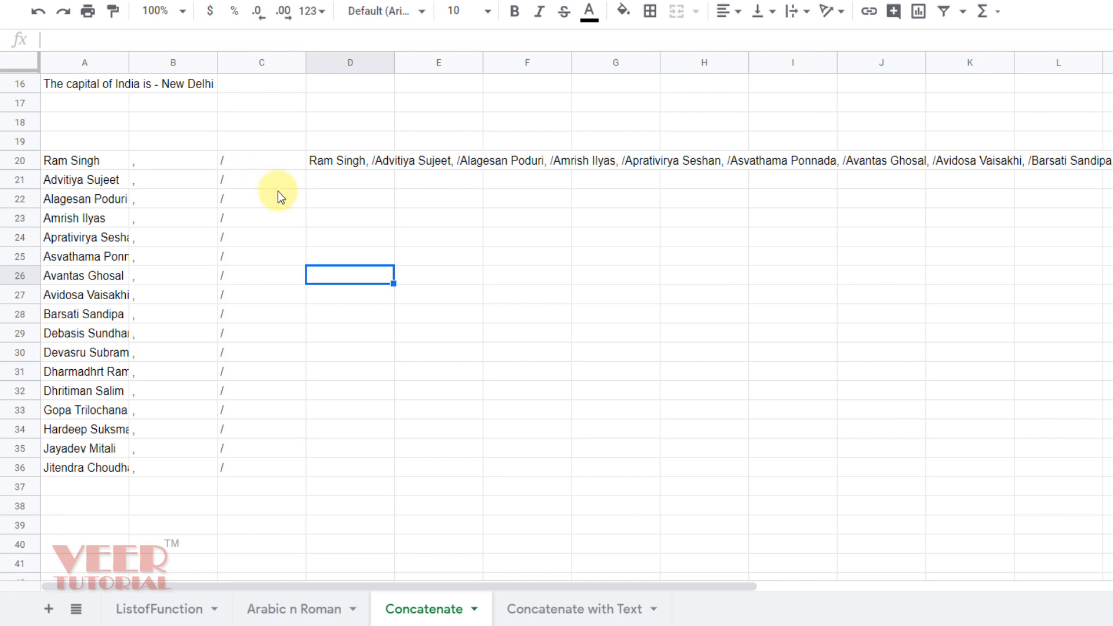
pyautogui.moveTo(226, 169)
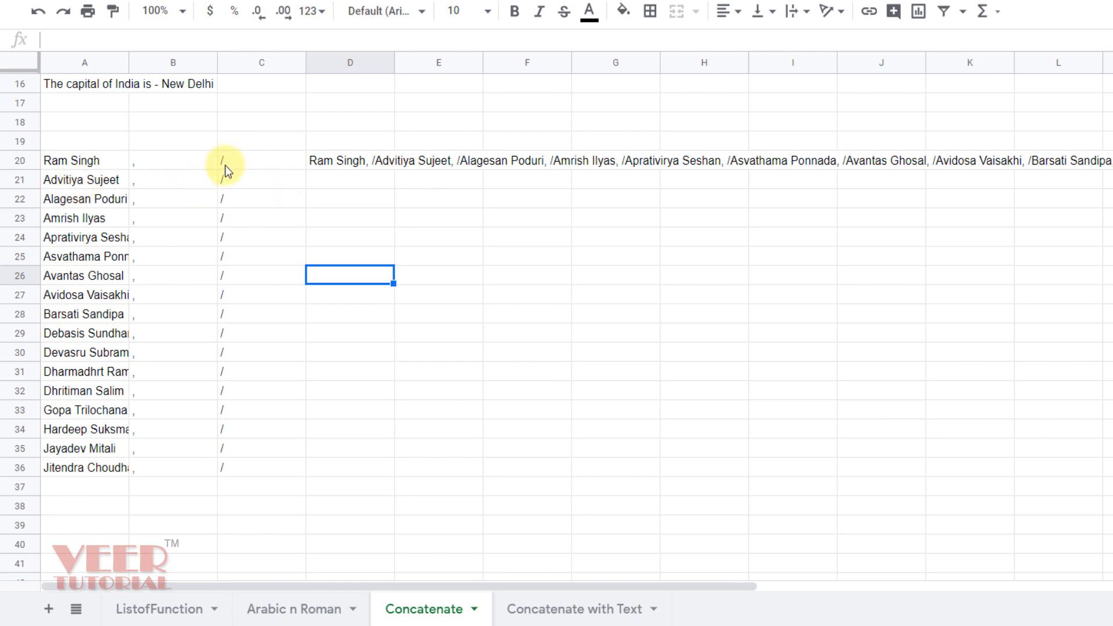
# Clear the slashes from C20:C36 so D20 shows commas only between names.
pyautogui.moveTo(227, 160); pyautogui.dragTo(234, 468)
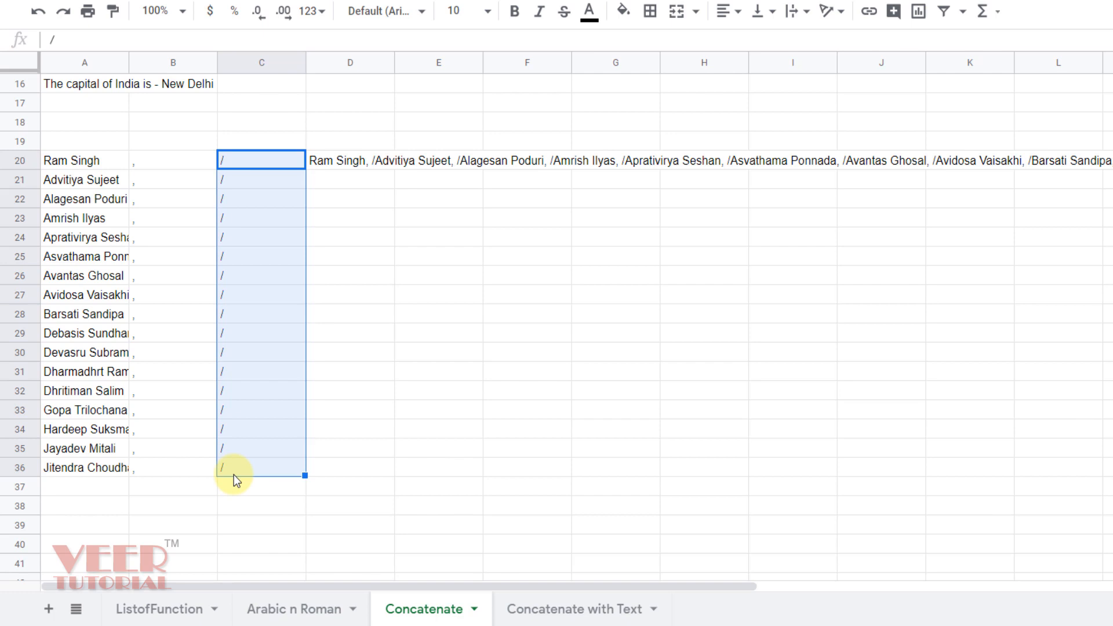
pyautogui.press('Delete')
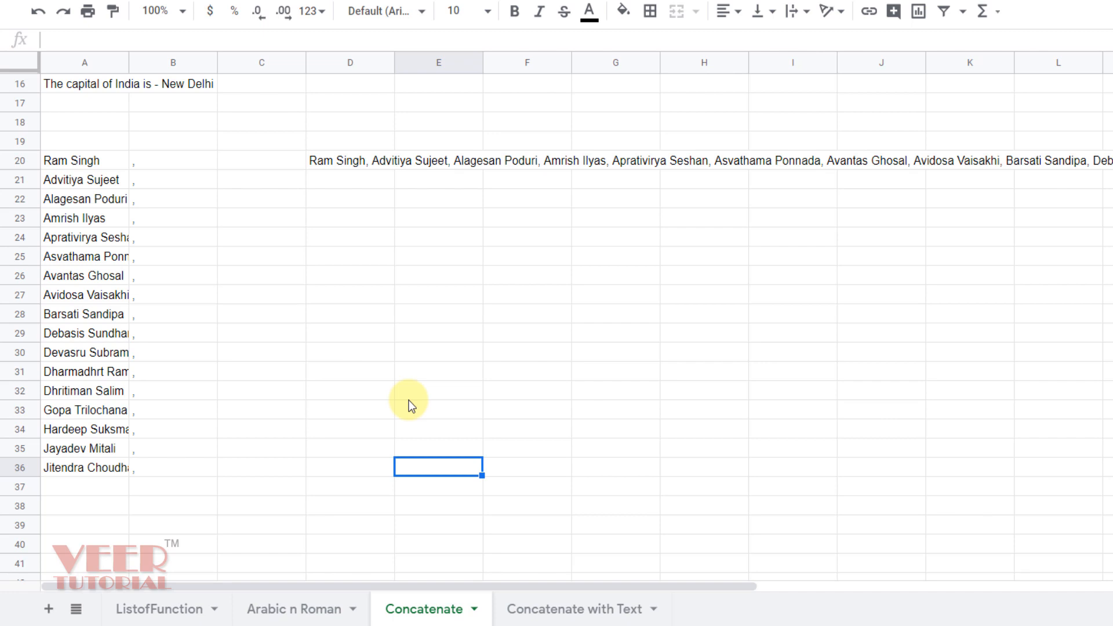
pyautogui.moveTo(495, 365)
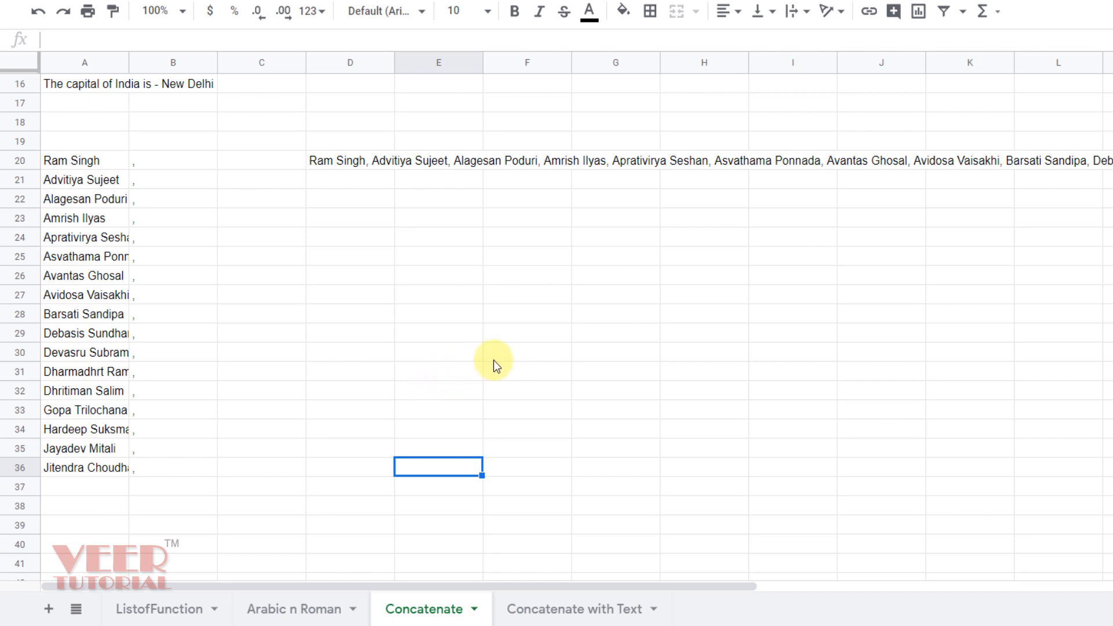